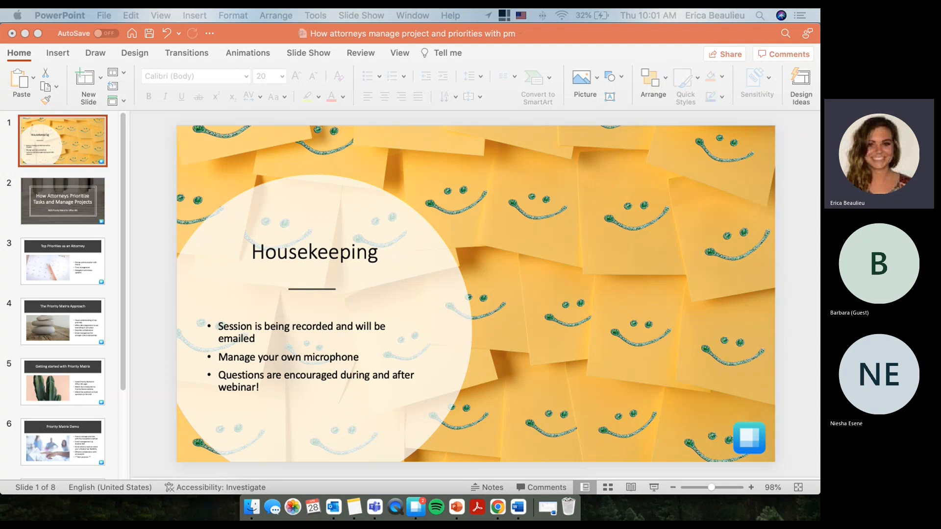
{"action": "mouse_move", "coordinate": [776, 320]}
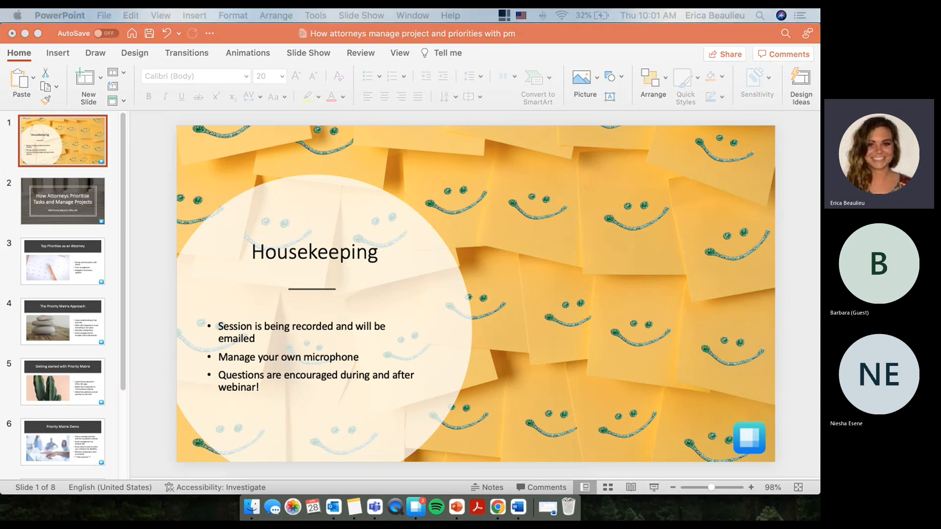
{"action": "mouse_move", "coordinate": [618, 470]}
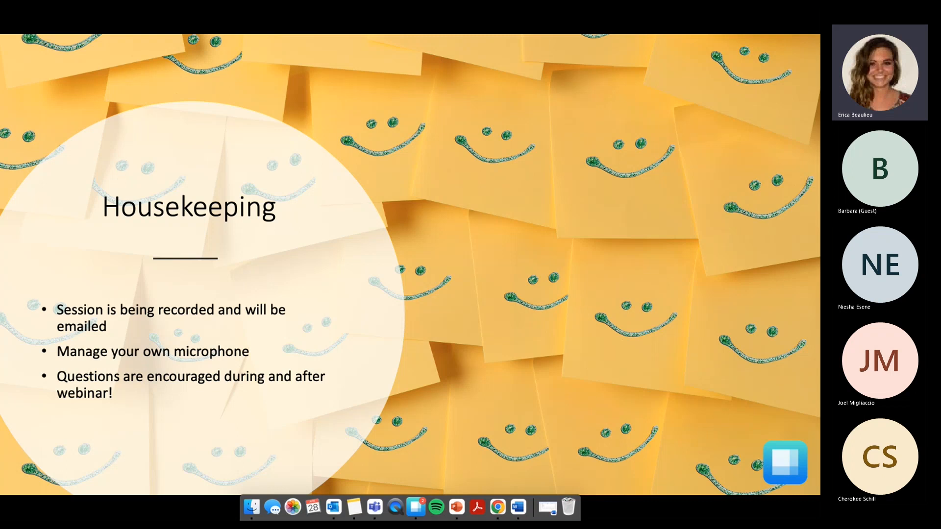
{"action": "mouse_move", "coordinate": [762, 319]}
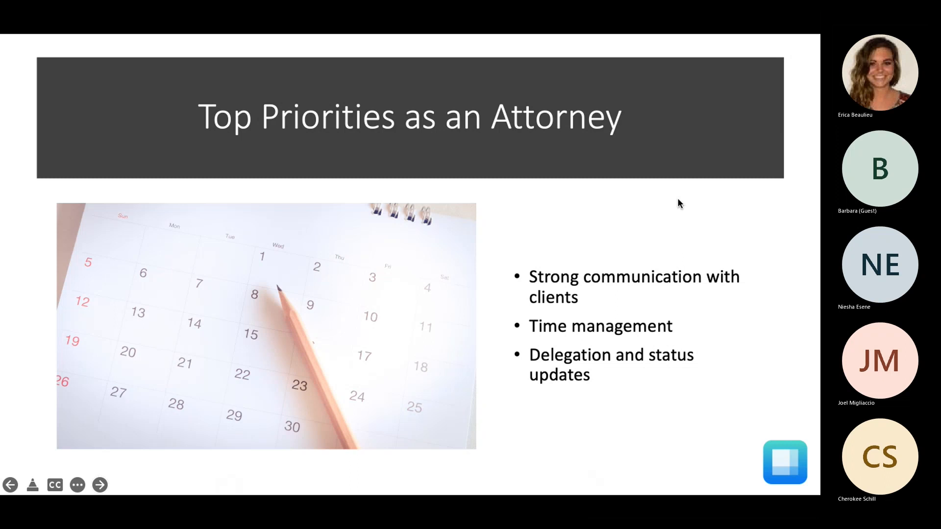
{"action": "left_click", "coordinate": [99, 485]}
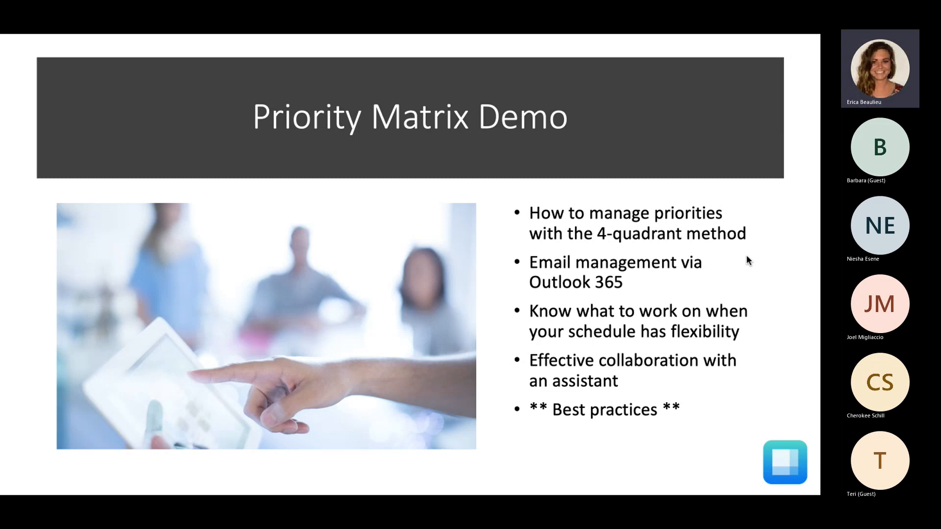
Step: Switch from the PowerPoint agenda slide to the Priority Matrix project list in Teams
{"action": "left_click", "coordinate": [375, 507]}
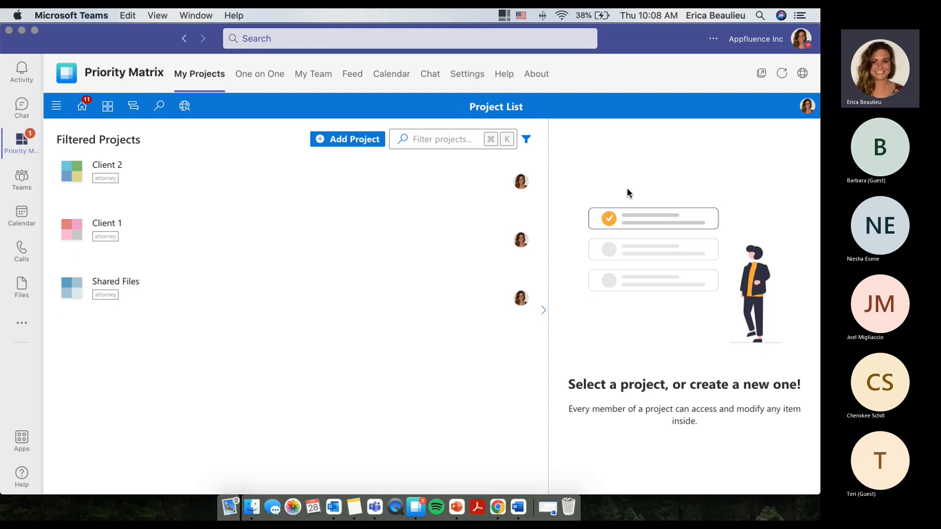
{"action": "mouse_move", "coordinate": [617, 184]}
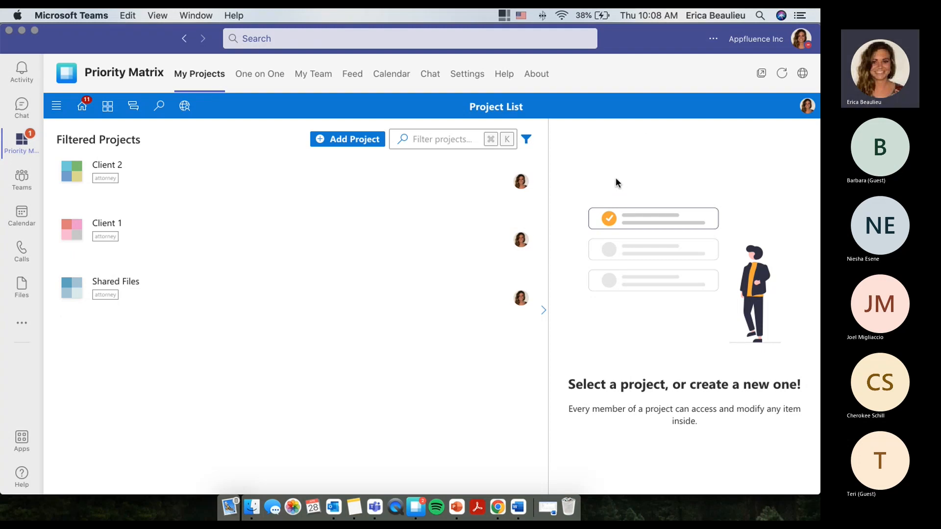
{"action": "mouse_move", "coordinate": [638, 112]}
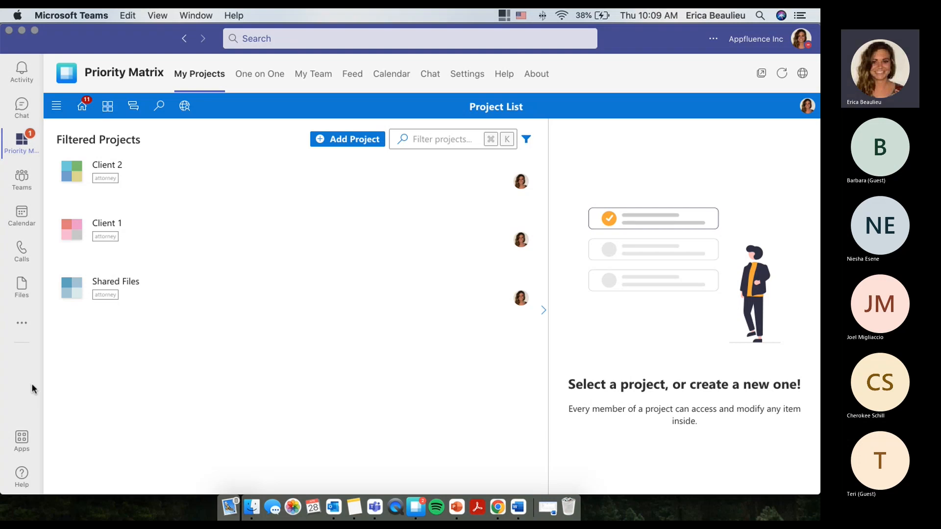
{"action": "mouse_move", "coordinate": [22, 438]}
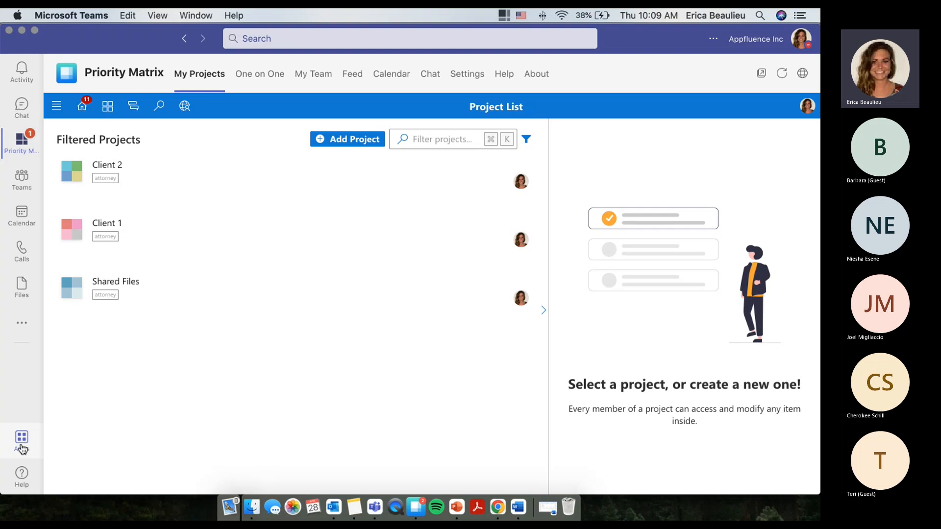
{"action": "mouse_move", "coordinate": [457, 509]}
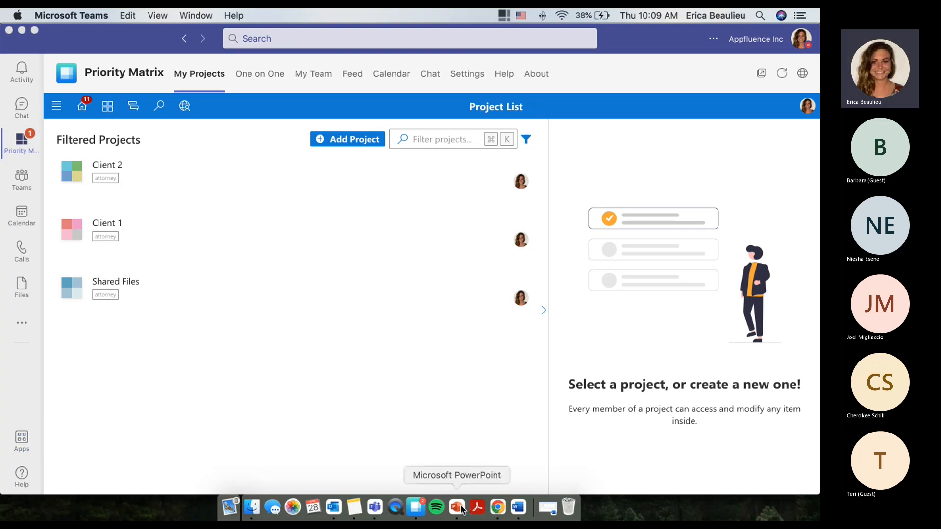
{"action": "left_click", "coordinate": [457, 508]}
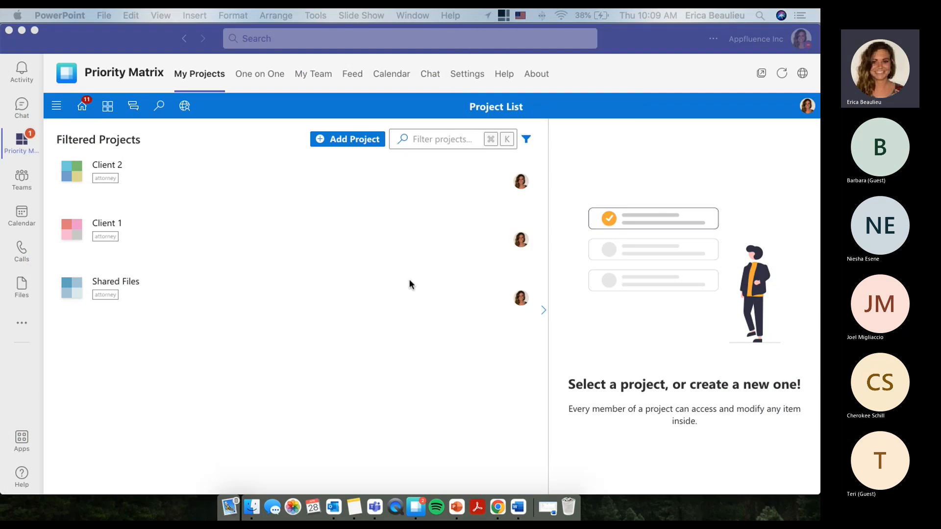
{"action": "mouse_move", "coordinate": [13, 150]}
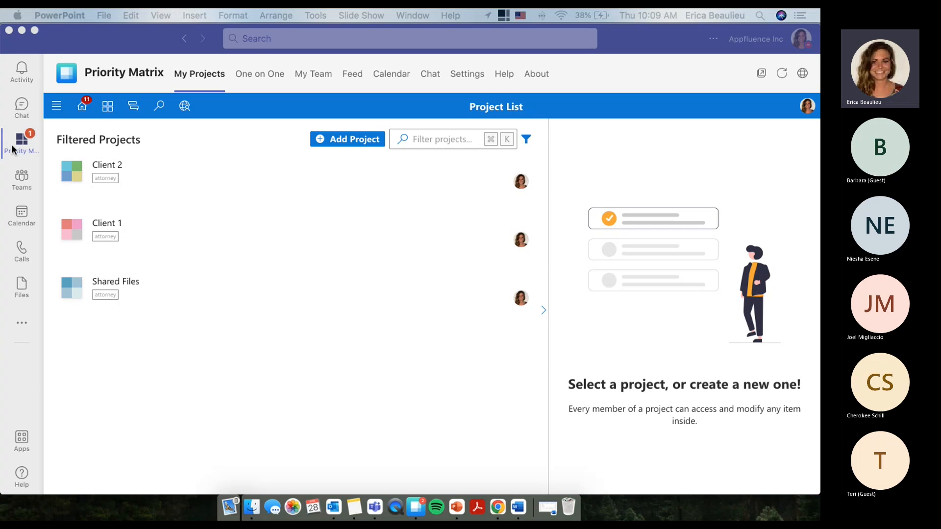
{"action": "right_click", "coordinate": [22, 142]}
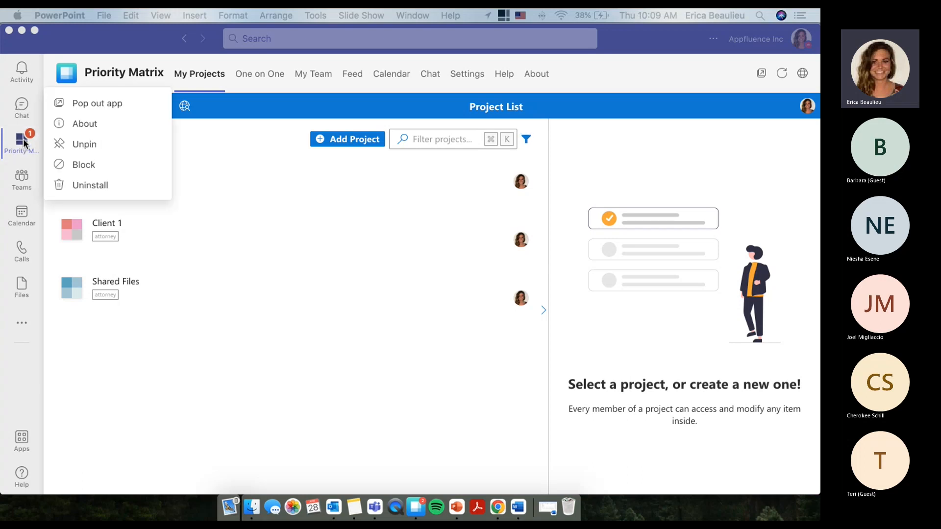
{"action": "mouse_move", "coordinate": [87, 158]}
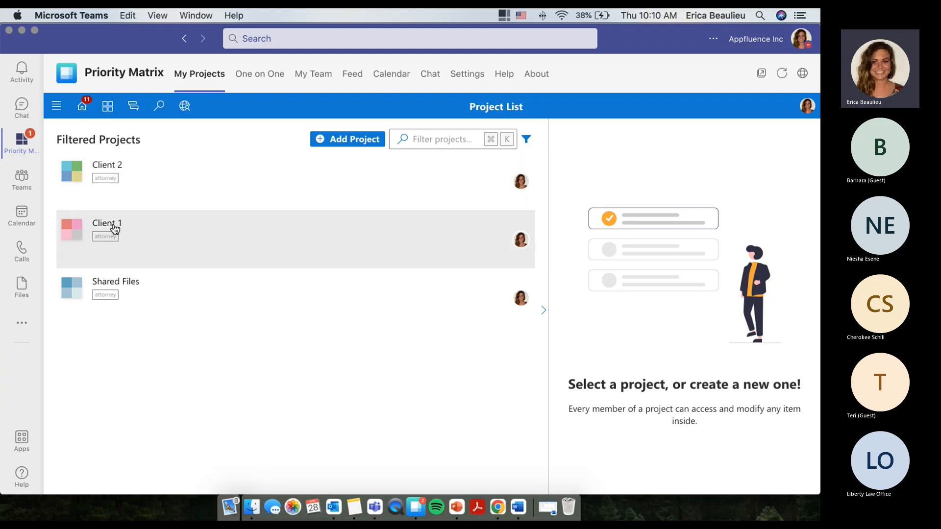
{"action": "mouse_move", "coordinate": [117, 230]}
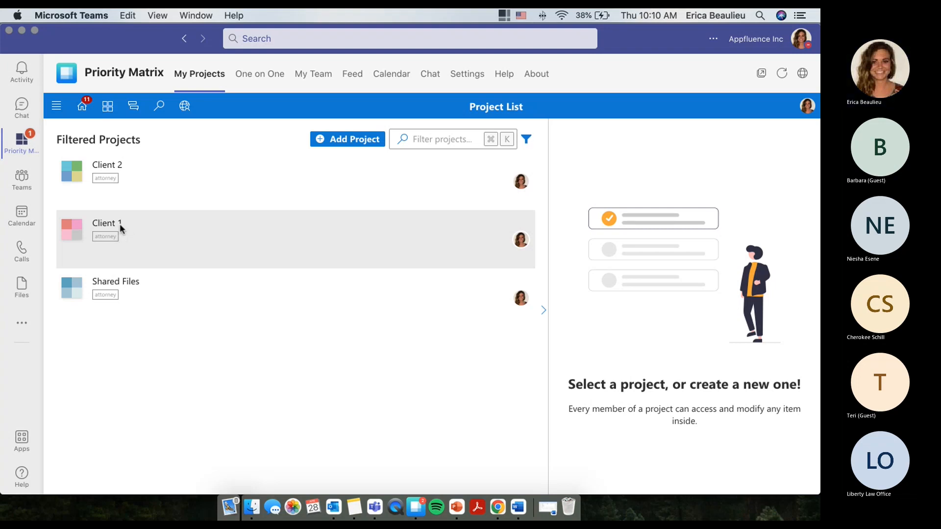
Step: Open Client 1 to view its Urgent tasks, Next Steps, Files and Emails quadrants
{"action": "left_click", "coordinate": [107, 231]}
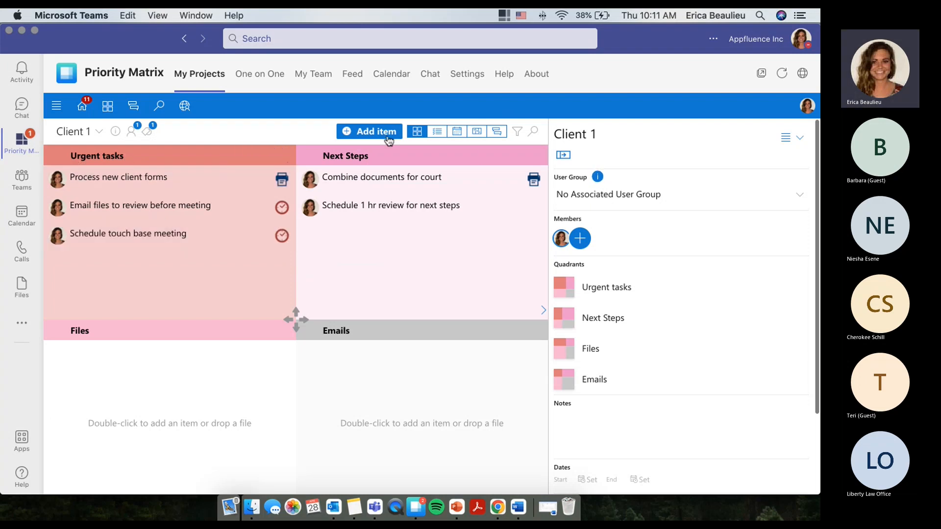
{"action": "mouse_move", "coordinate": [318, 338]}
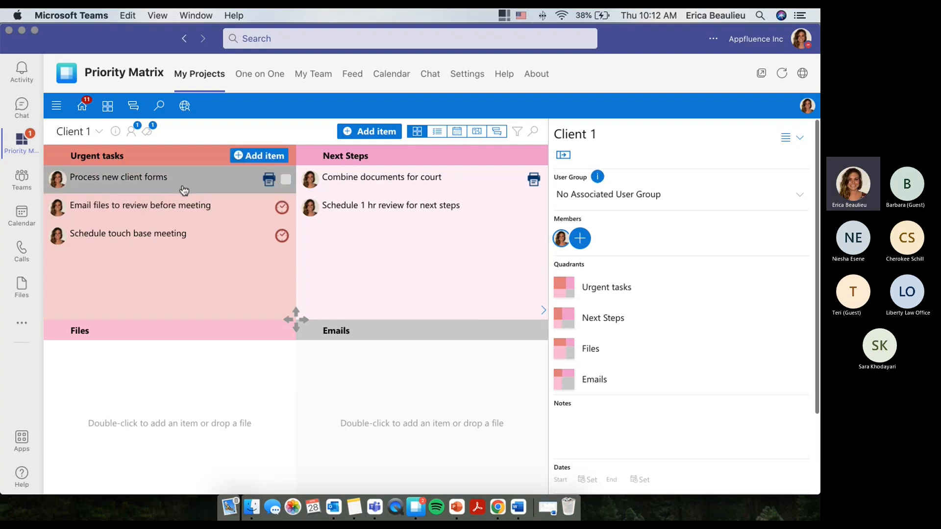
Step: Give Process new client forms a May 3, 2022 due date and an 'item notes' checklist
{"action": "left_click", "coordinate": [118, 177]}
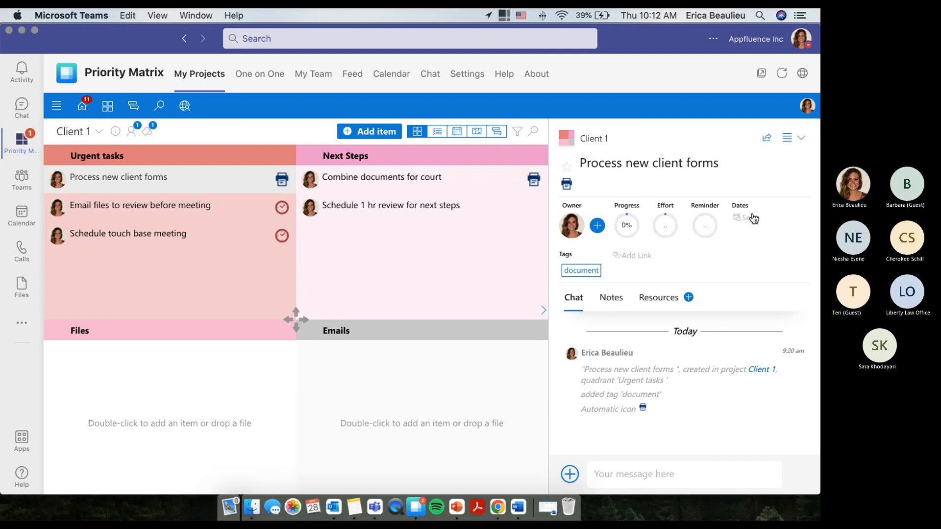
{"action": "left_click", "coordinate": [747, 217]}
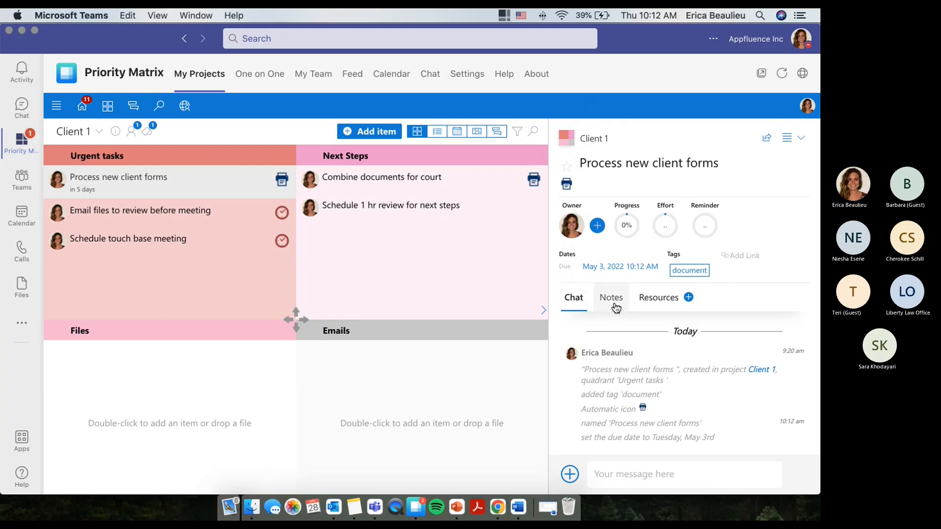
{"action": "left_click", "coordinate": [610, 297]}
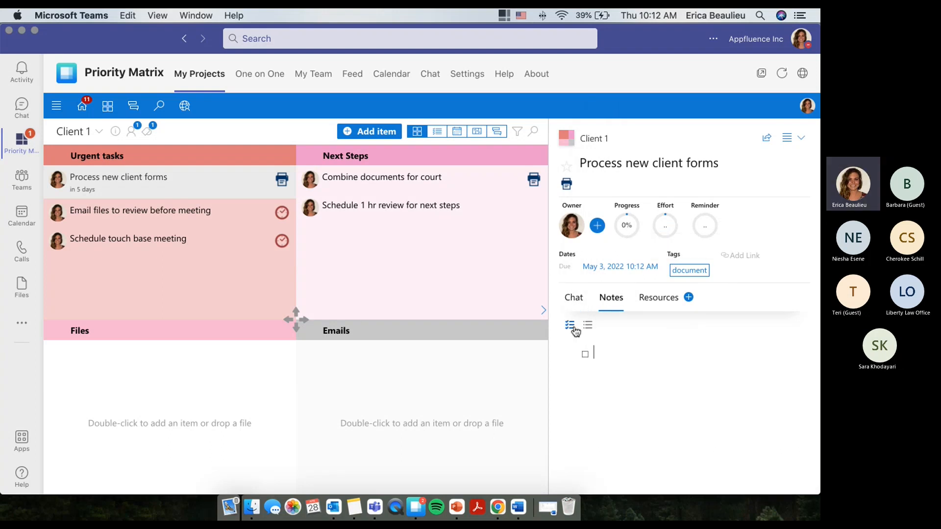
{"action": "type", "text": "item notes"}
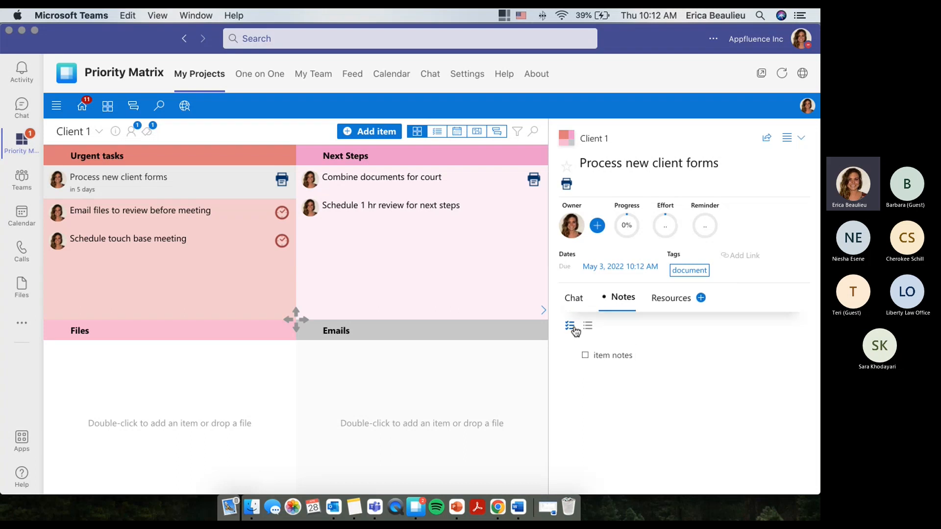
{"action": "mouse_move", "coordinate": [671, 299]}
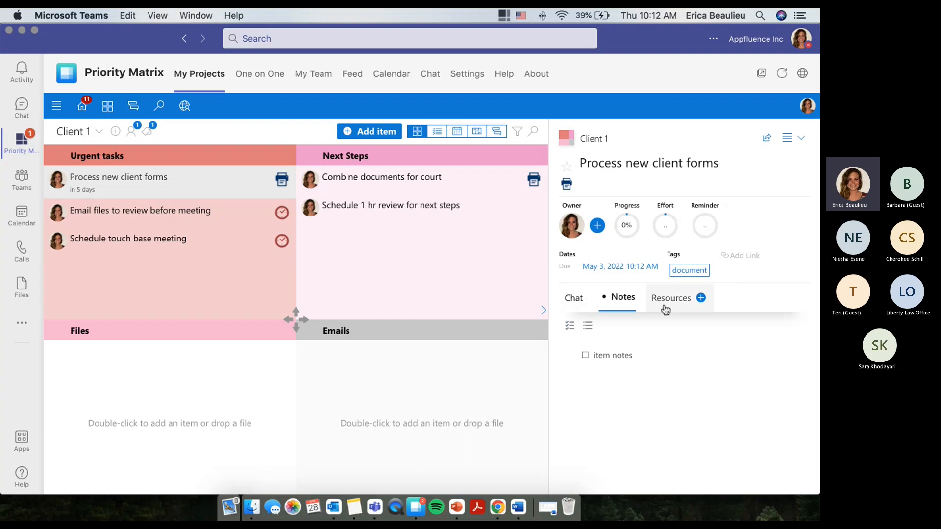
Step: Review the item's resources, open Combine documents for court, then return to the project list
{"action": "left_click", "coordinate": [671, 297]}
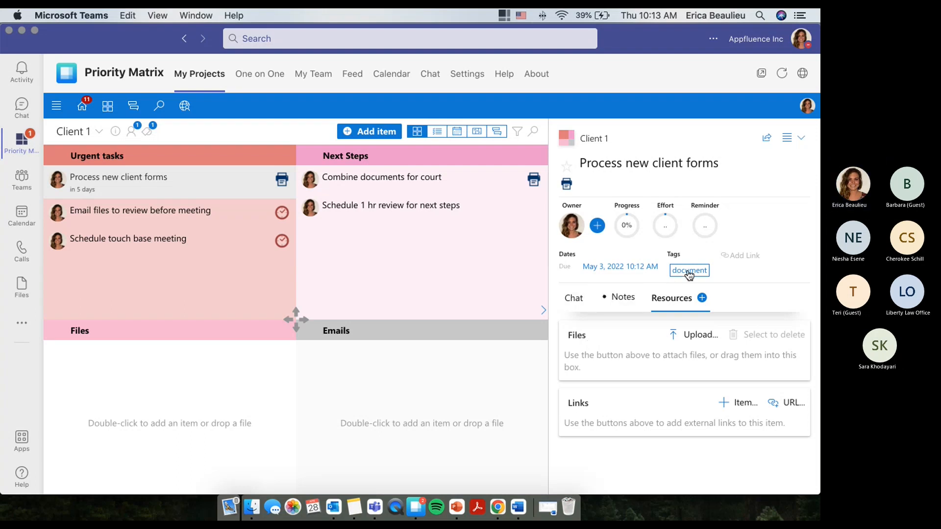
{"action": "mouse_move", "coordinate": [689, 270]}
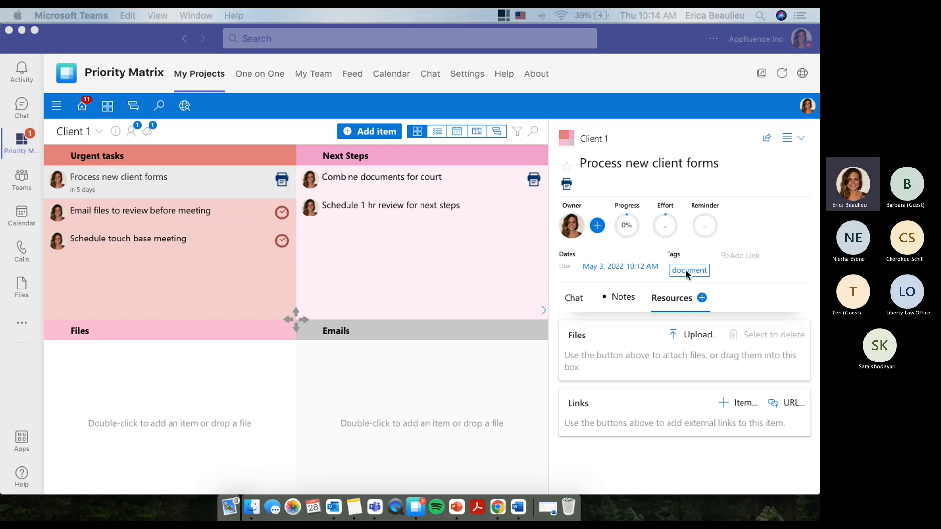
{"action": "mouse_move", "coordinate": [676, 260]}
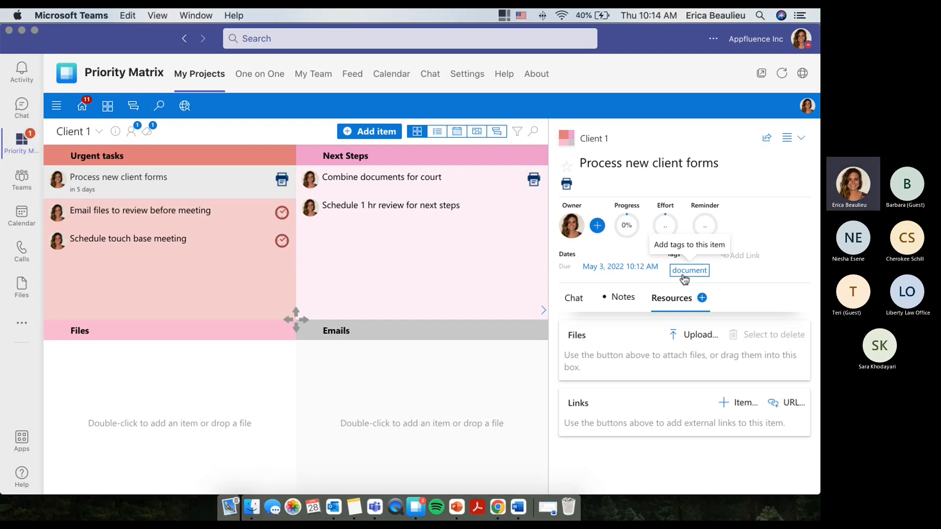
{"action": "mouse_move", "coordinate": [693, 175]}
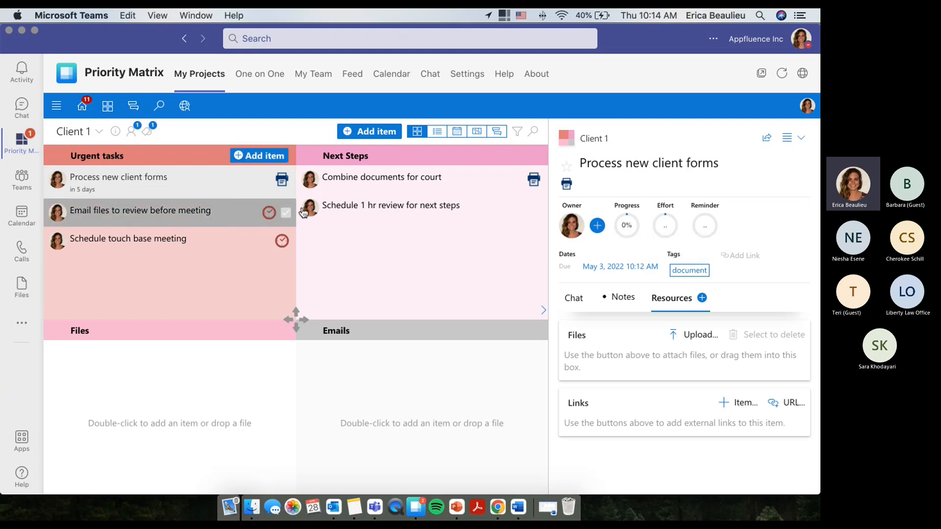
{"action": "left_click", "coordinate": [381, 177]}
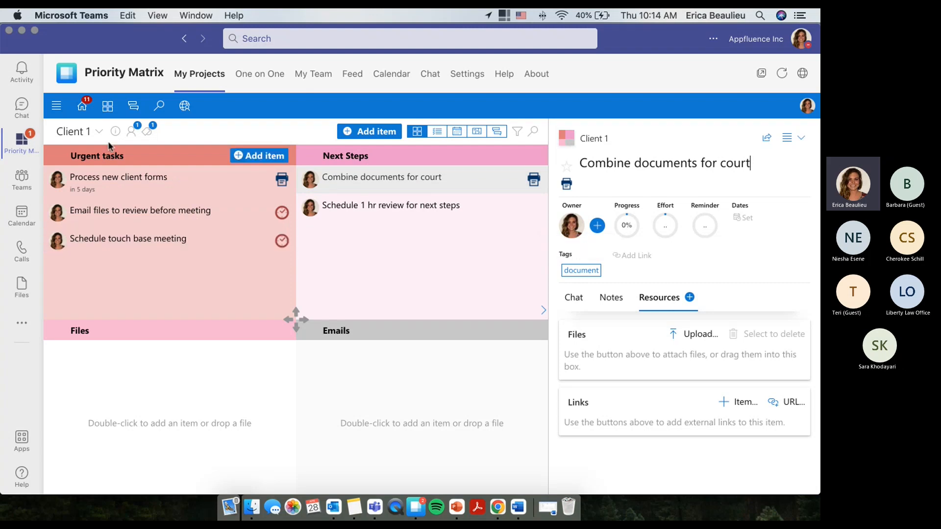
{"action": "left_click", "coordinate": [82, 106]}
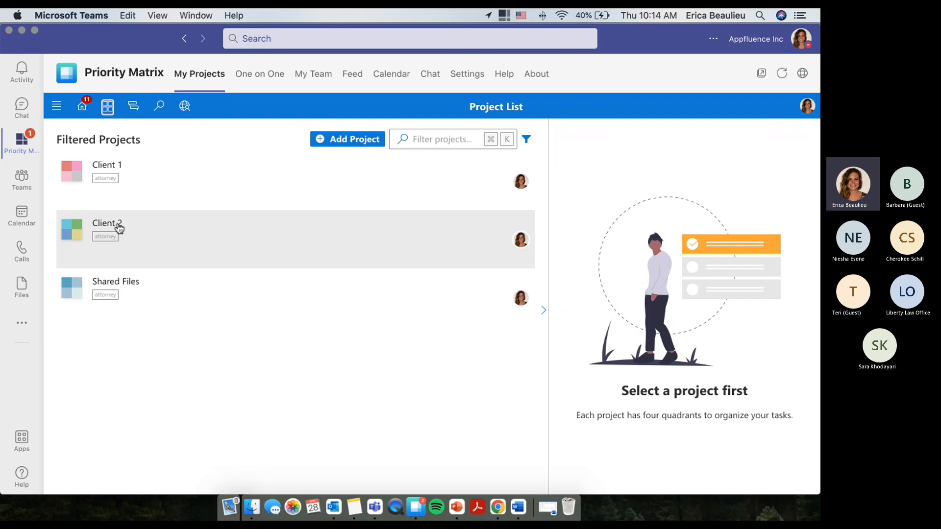
{"action": "mouse_move", "coordinate": [106, 223]}
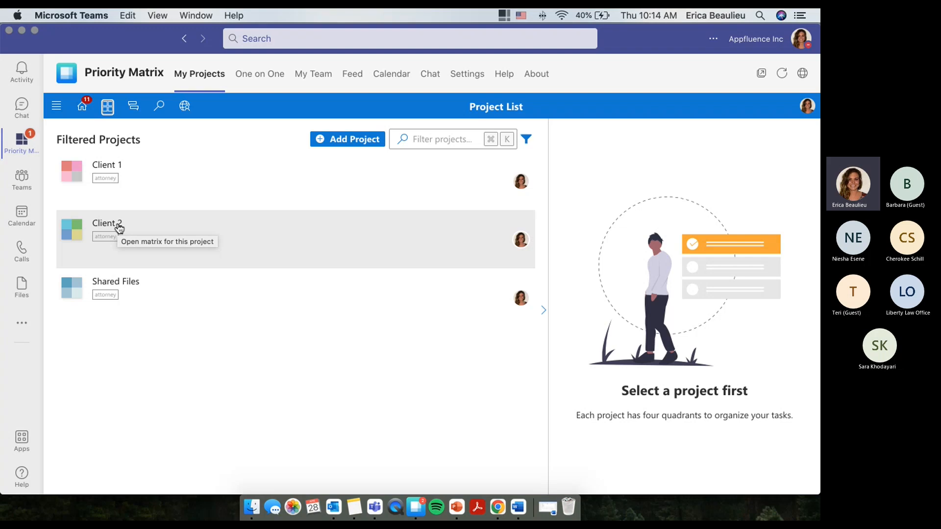
{"action": "mouse_move", "coordinate": [239, 118]}
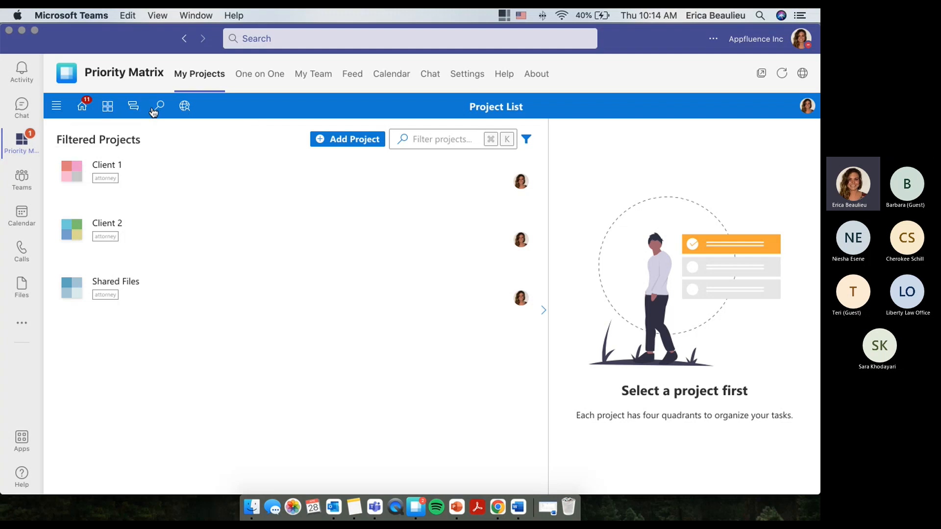
Step: Search all items across Client 1 and Client 2 with filtering and sorting options shown
{"action": "left_click", "coordinate": [159, 106]}
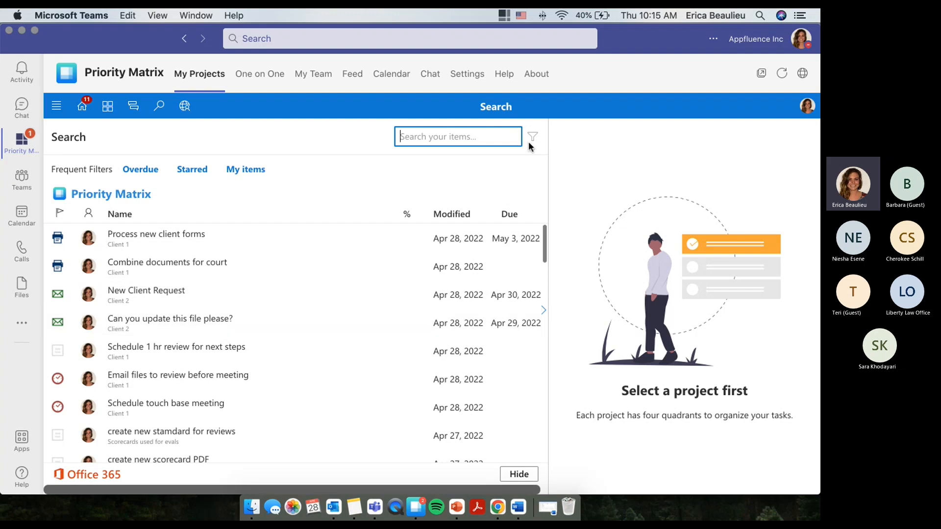
{"action": "left_click", "coordinate": [532, 137]}
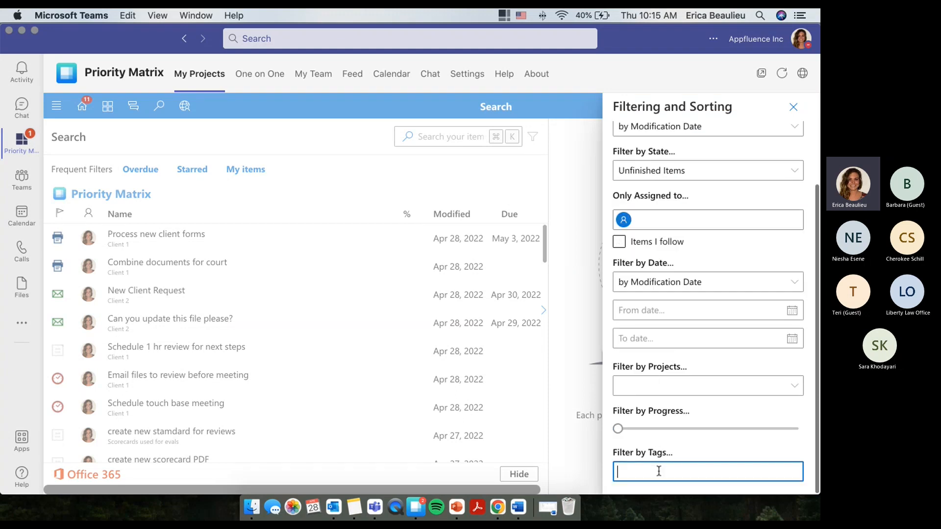
Step: Filter search results by the 'document' tag, narrowing them to four items
{"action": "type", "text": "document"}
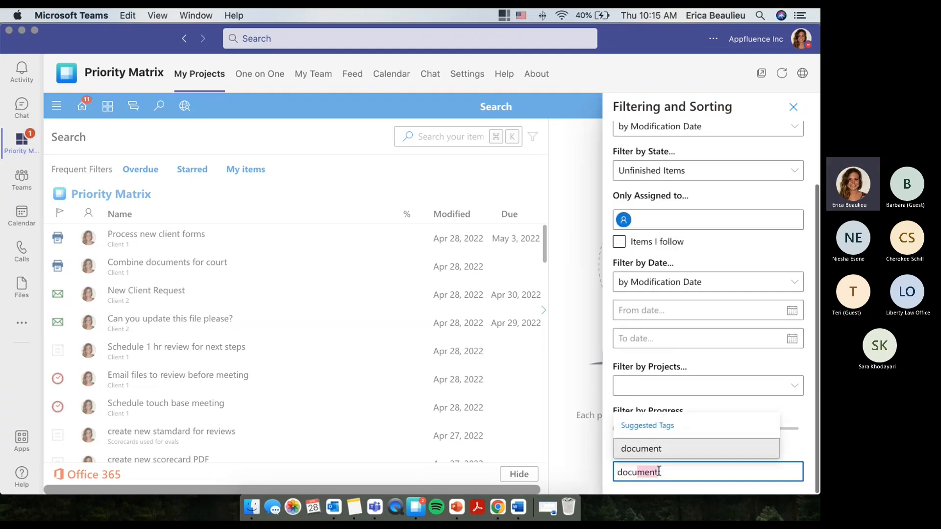
{"action": "left_click", "coordinate": [640, 448]}
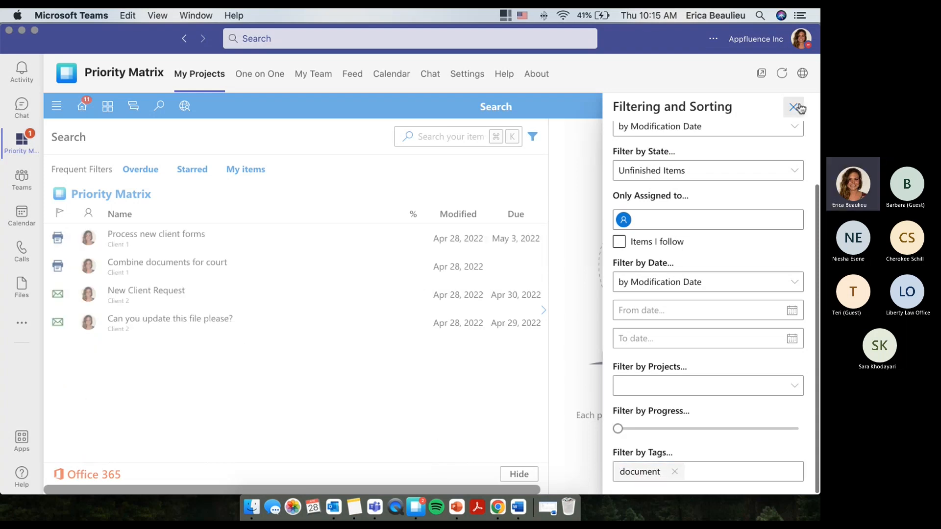
{"action": "left_click", "coordinate": [799, 107]}
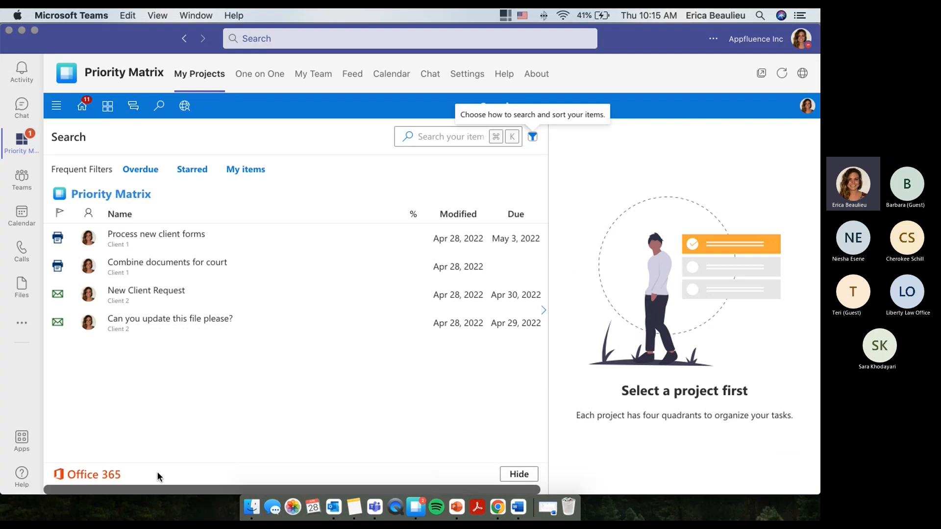
{"action": "mouse_move", "coordinate": [157, 468]}
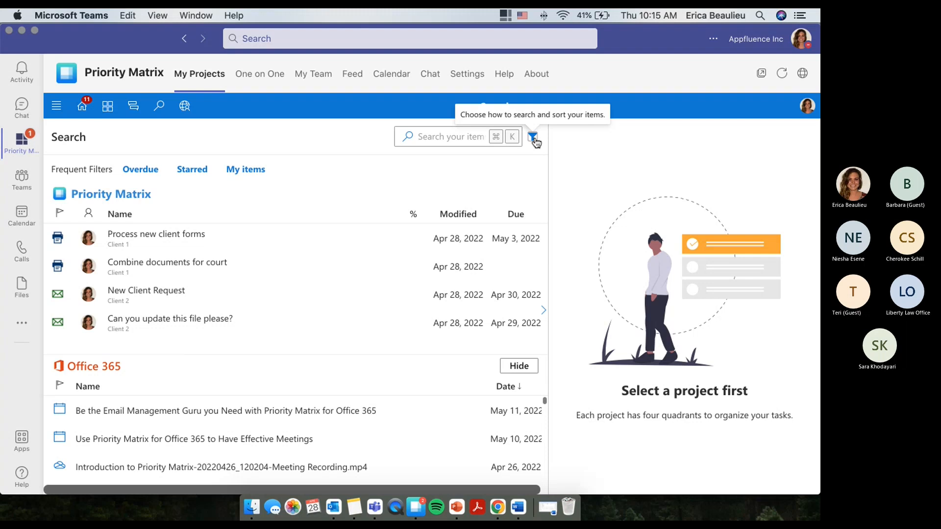
{"action": "left_click", "coordinate": [531, 137]}
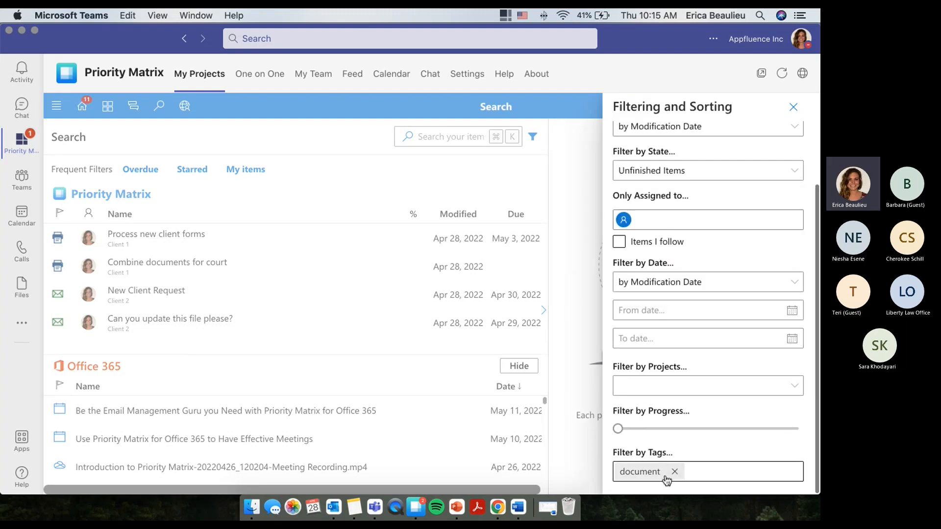
{"action": "left_click", "coordinate": [674, 472]}
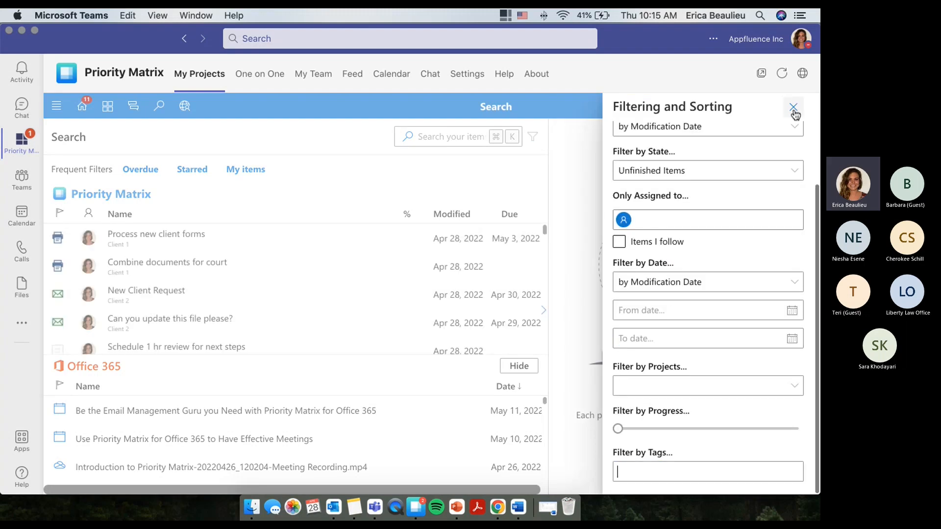
{"action": "left_click", "coordinate": [794, 111]}
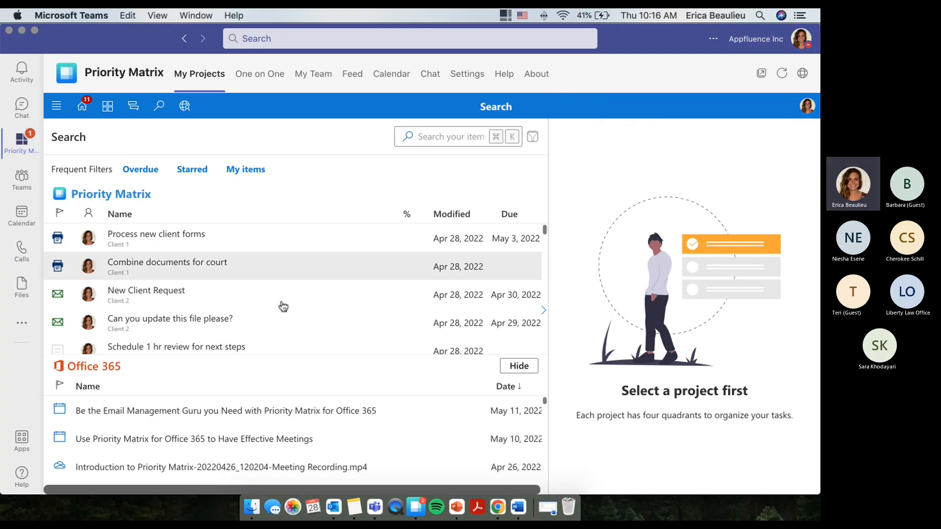
{"action": "mouse_move", "coordinate": [267, 279]}
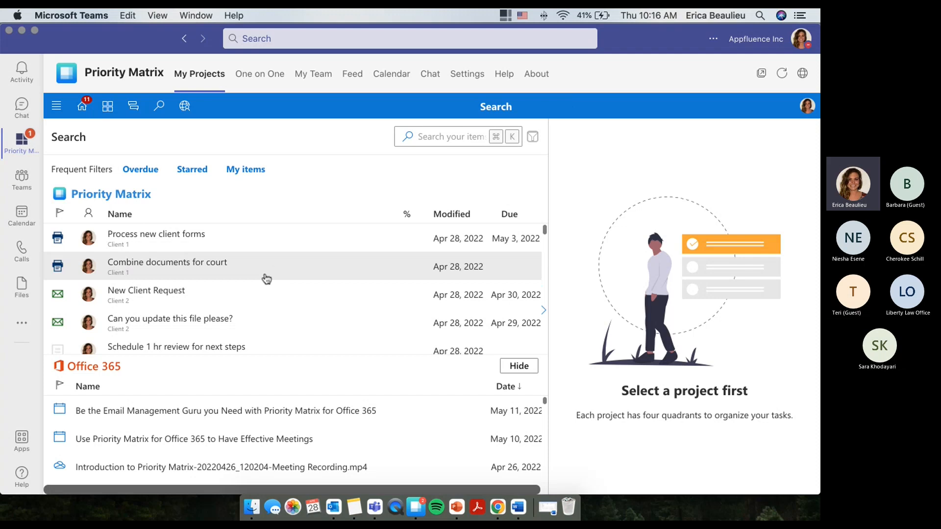
{"action": "mouse_move", "coordinate": [227, 200]}
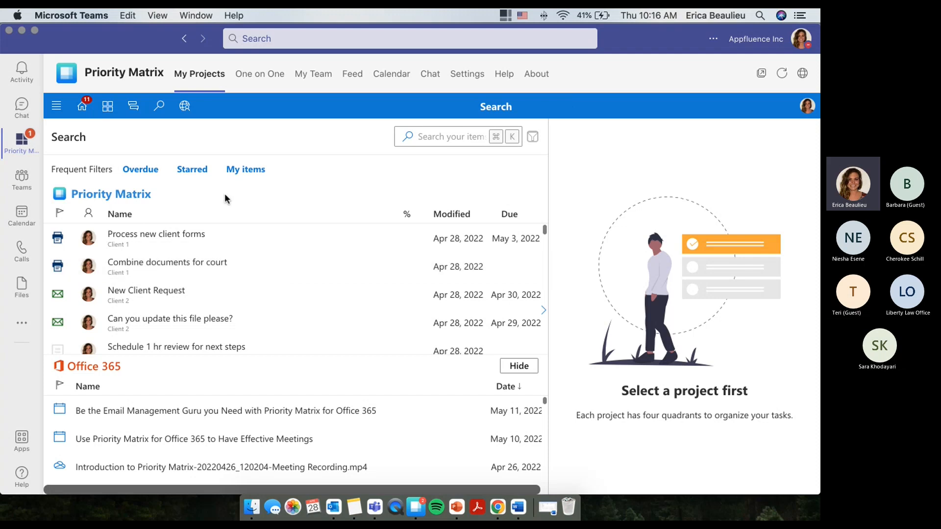
{"action": "mouse_move", "coordinate": [107, 106]}
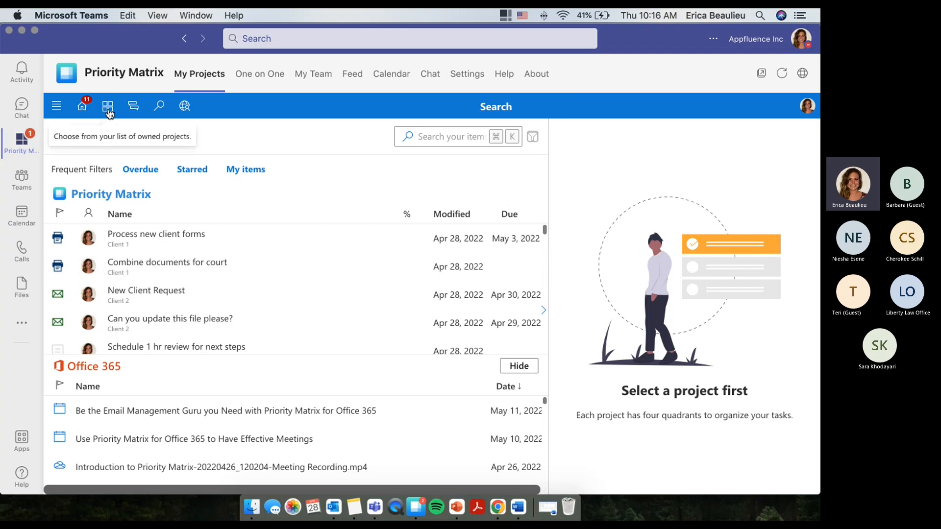
Step: Pass through the project list to the Home page showing recent projects and eleven alerts
{"action": "left_click", "coordinate": [107, 107]}
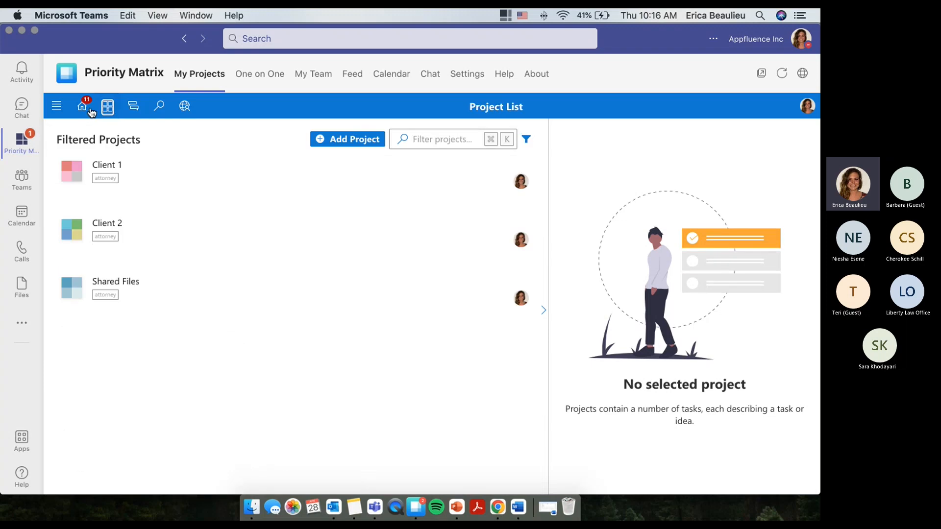
{"action": "mouse_move", "coordinate": [172, 334]}
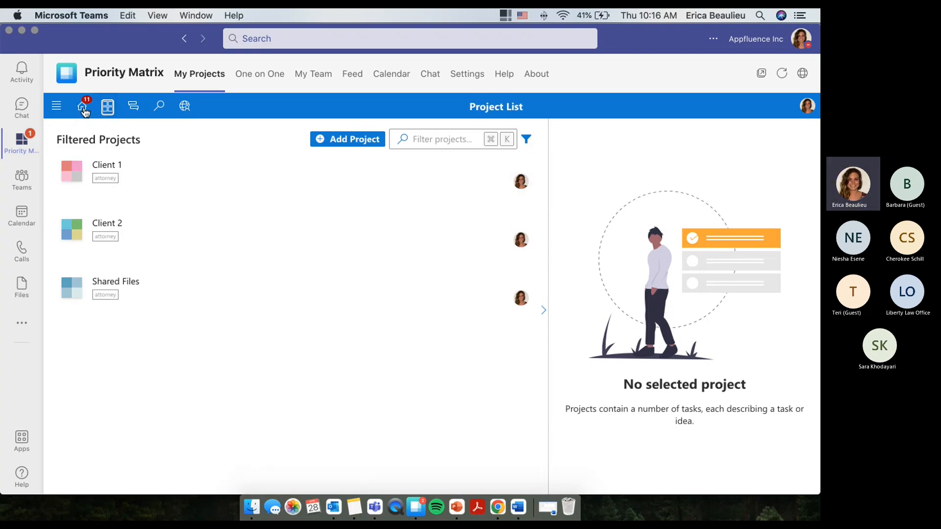
{"action": "mouse_move", "coordinate": [84, 106]}
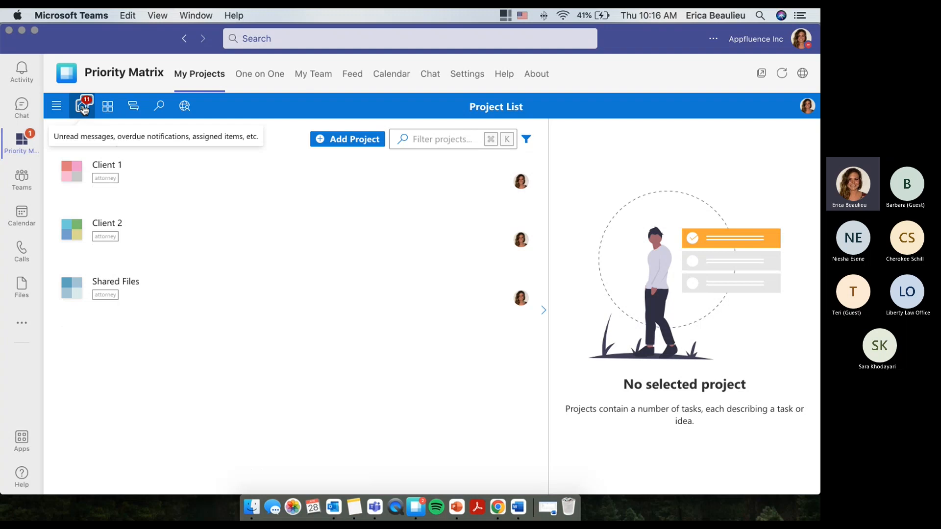
{"action": "left_click", "coordinate": [83, 106]}
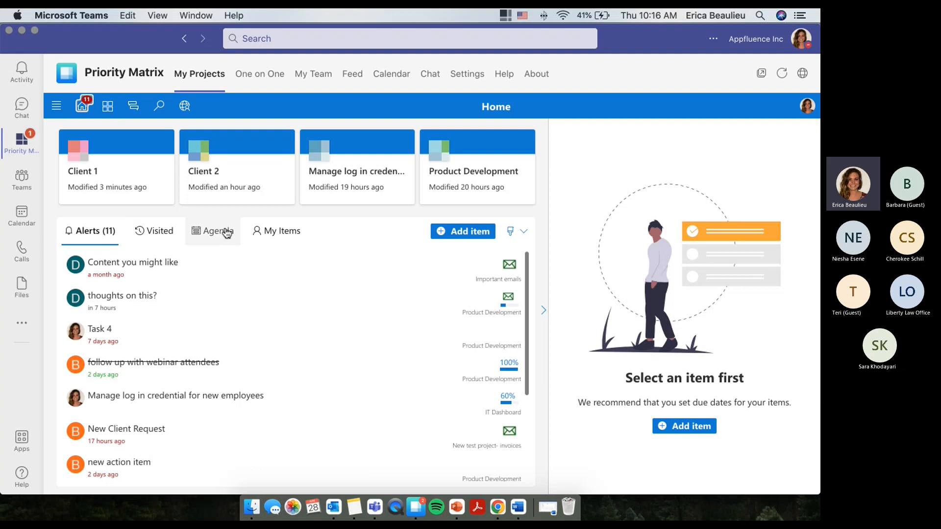
Step: Show the Home Agenda and scroll through Today's and Tomorrow's items and meetings
{"action": "left_click", "coordinate": [212, 231]}
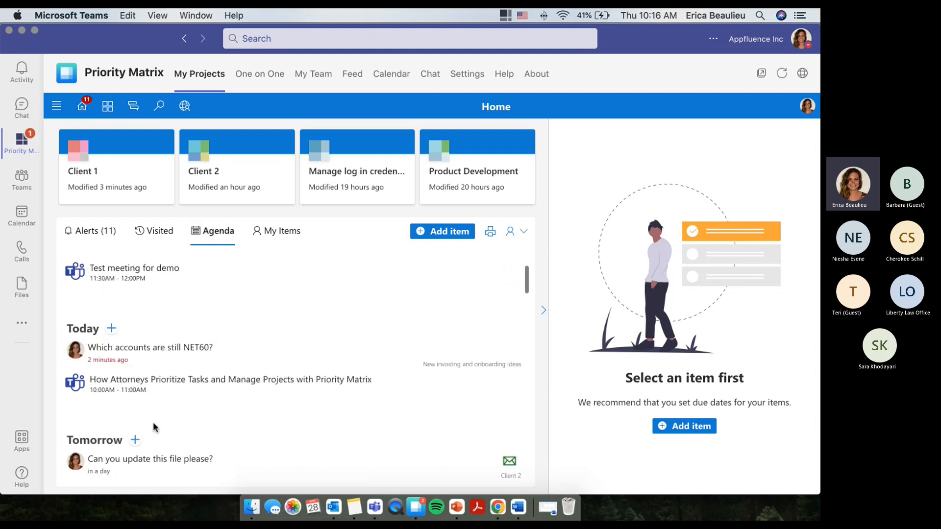
{"action": "scroll", "scroll_direction": "down", "scroll_amount": 3}
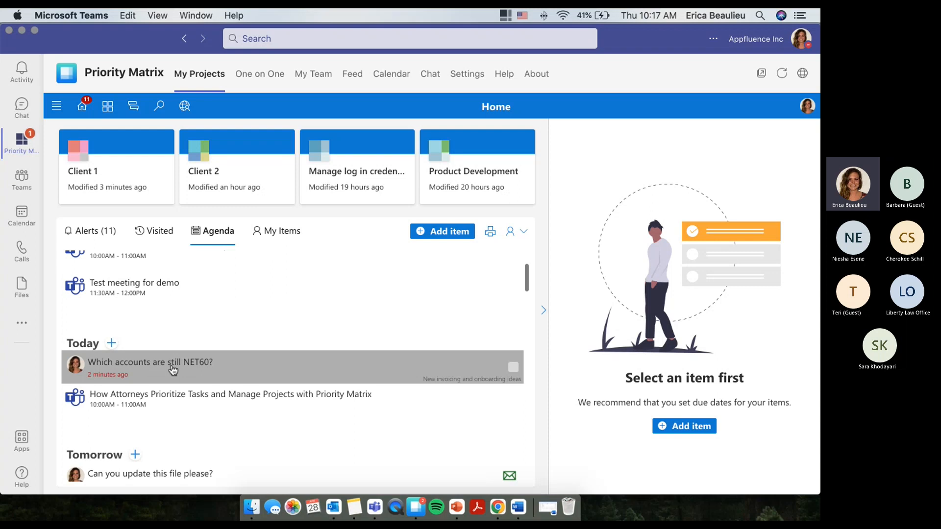
{"action": "scroll", "scroll_direction": "down", "scroll_amount": 3}
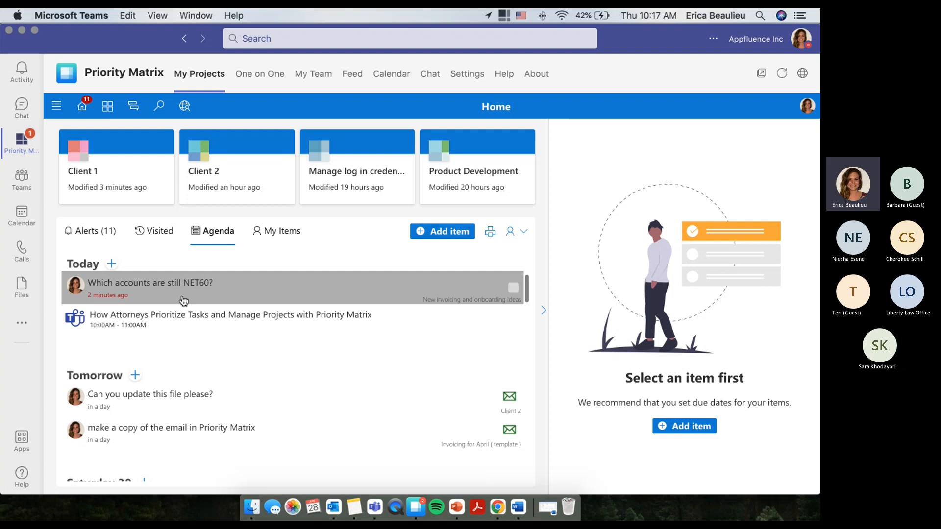
{"action": "mouse_move", "coordinate": [192, 320]}
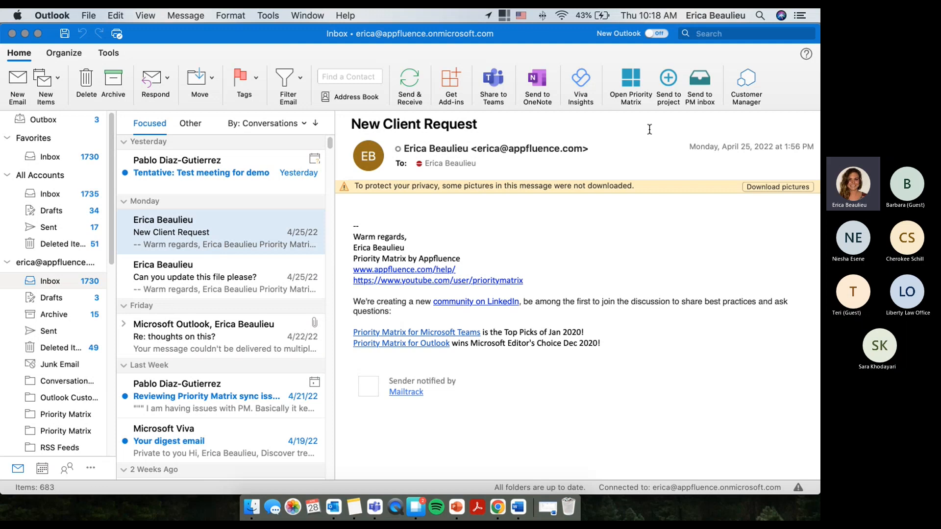
Step: Send the New Client Request email to Client 1's lower-right quadrant, due 04/29/22
{"action": "left_click", "coordinate": [667, 86]}
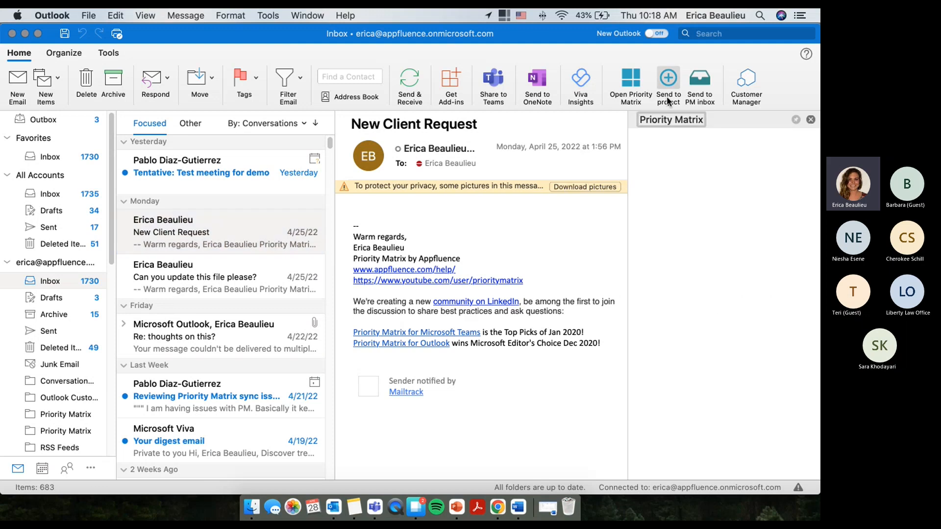
{"action": "left_click", "coordinate": [668, 86]}
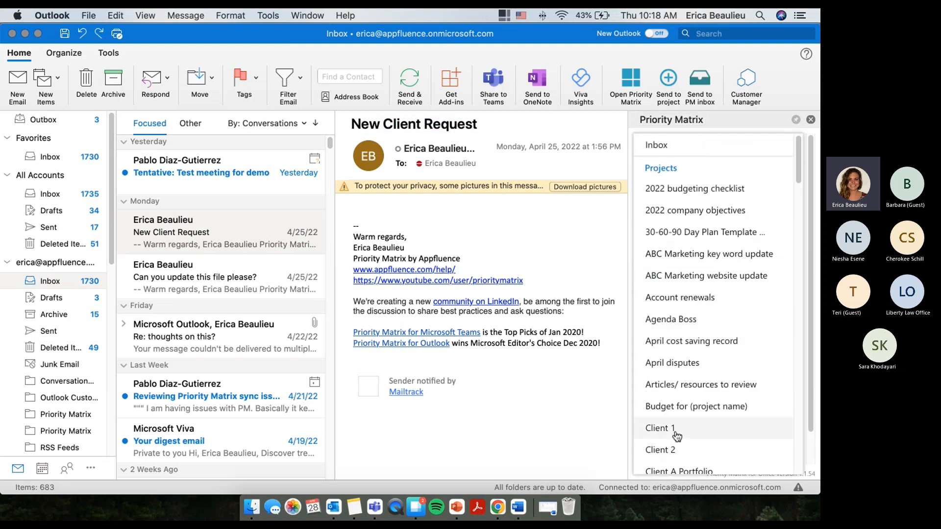
{"action": "left_click", "coordinate": [661, 428]}
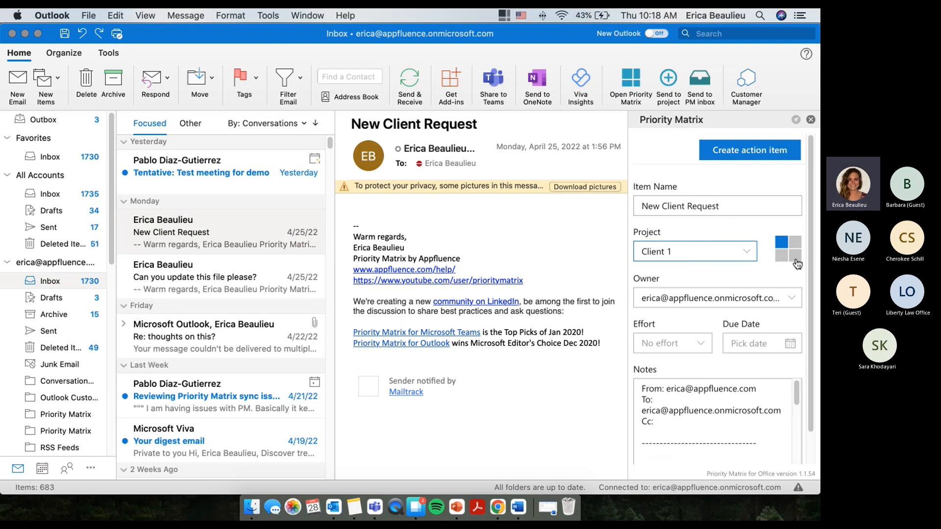
{"action": "left_click", "coordinate": [795, 259]}
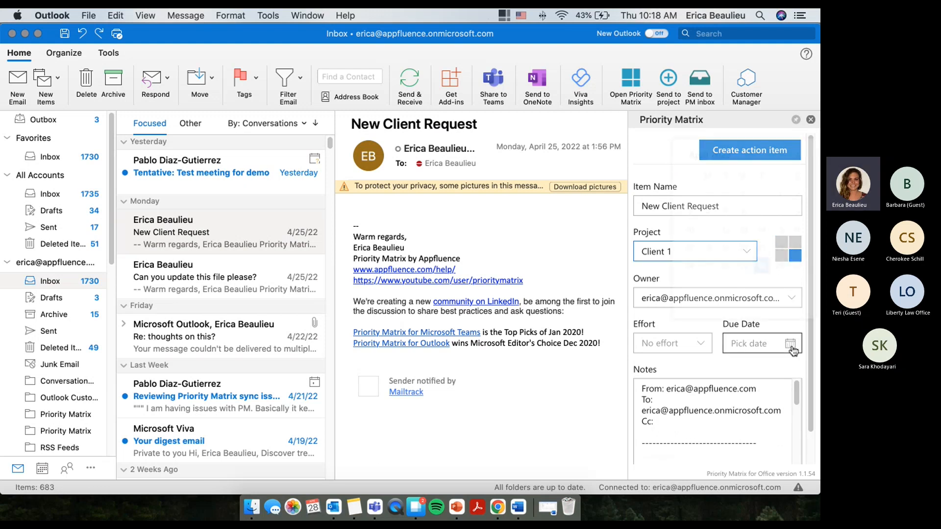
{"action": "left_click", "coordinate": [753, 343]}
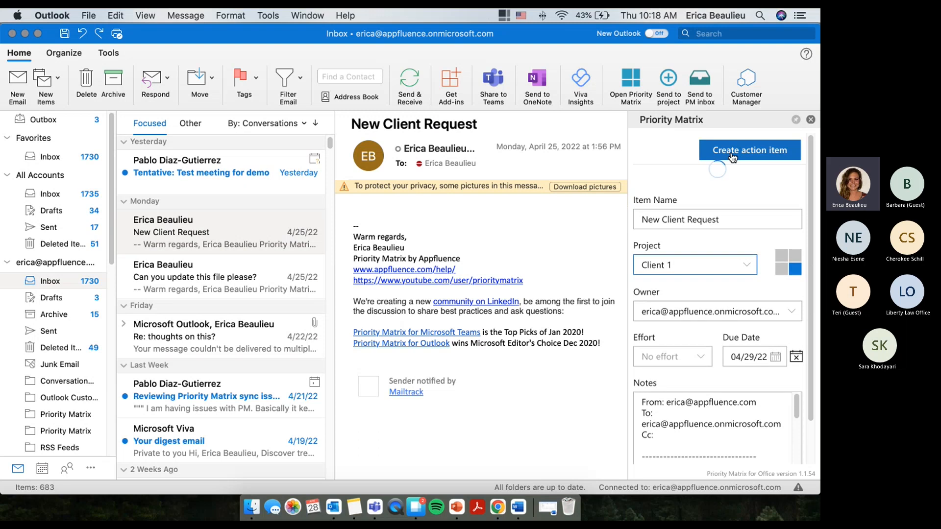
{"action": "left_click", "coordinate": [749, 150]}
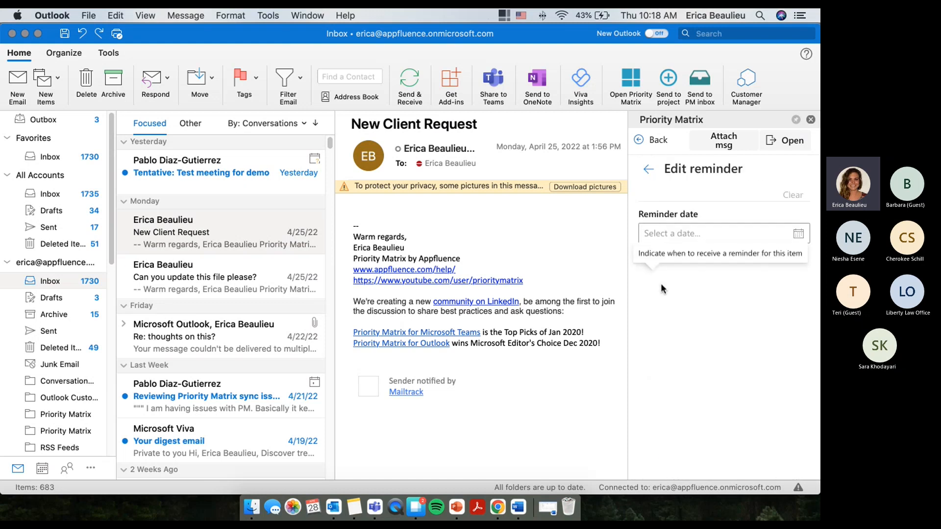
Step: Set the New Client Request reminder for April 29, 1:00 pm and exit the item
{"action": "left_click", "coordinate": [720, 233]}
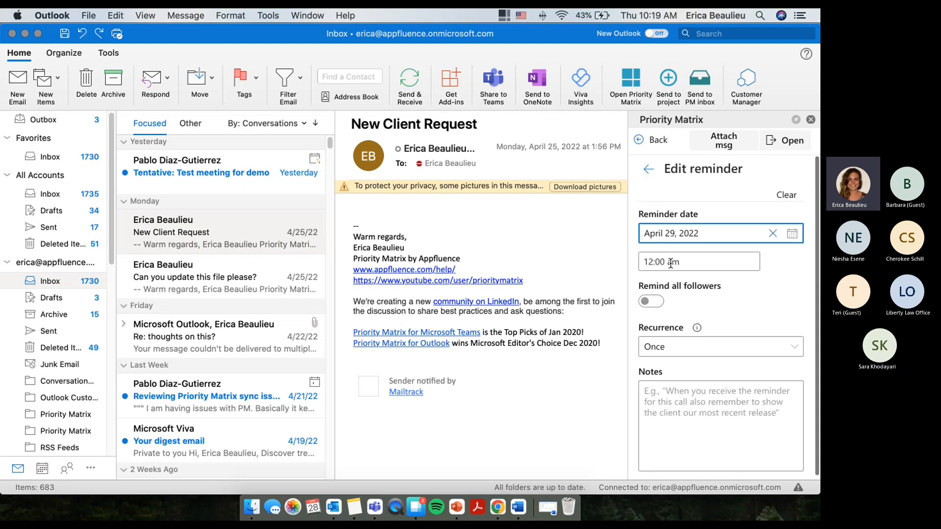
{"action": "left_click", "coordinate": [698, 262]}
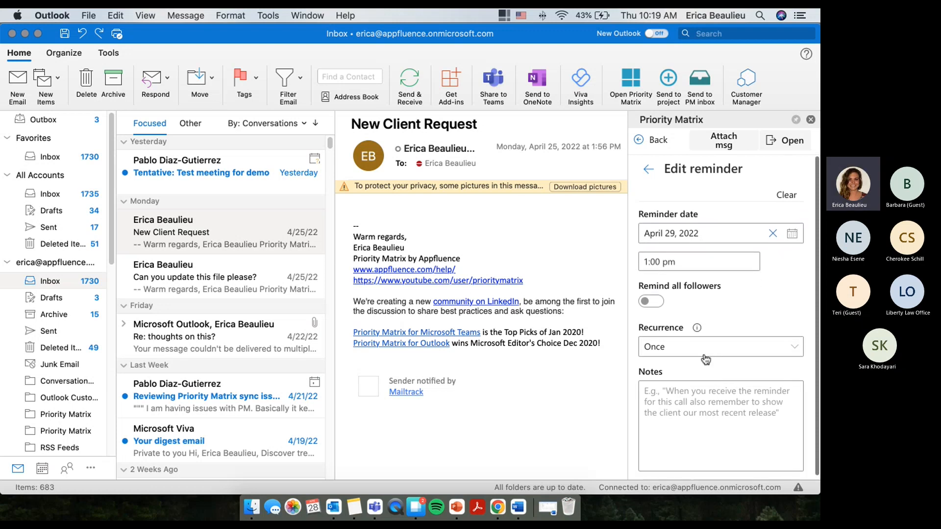
{"action": "left_click", "coordinate": [720, 425]}
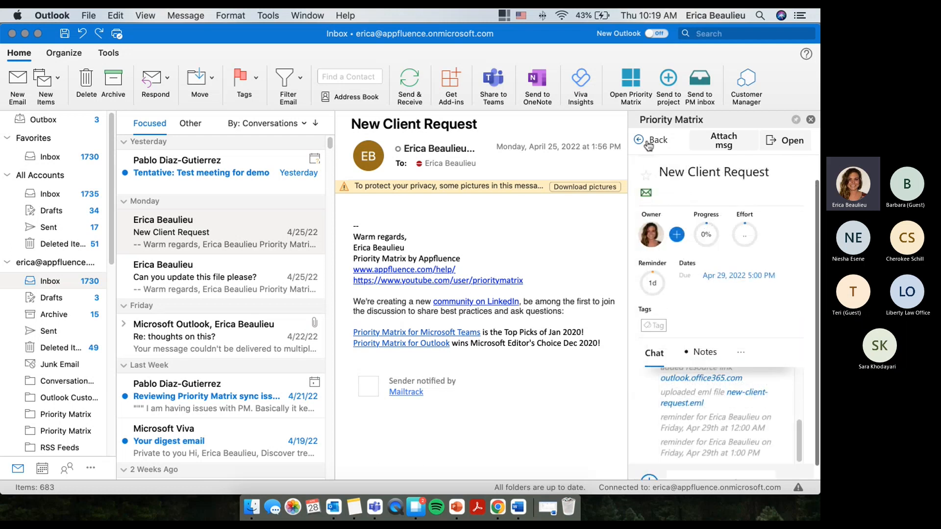
{"action": "left_click", "coordinate": [415, 507]}
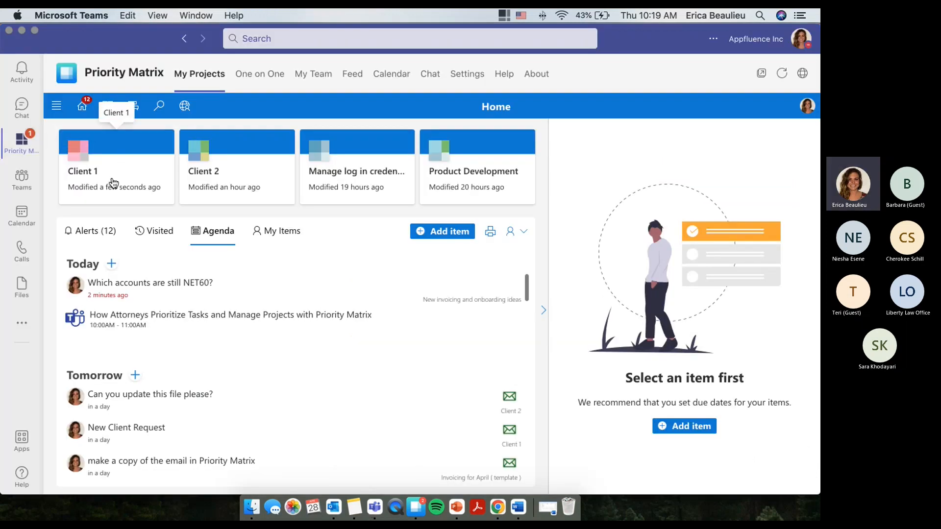
Step: Open Client 1, view the New Client Request item's notes, then show the project list
{"action": "left_click", "coordinate": [117, 171]}
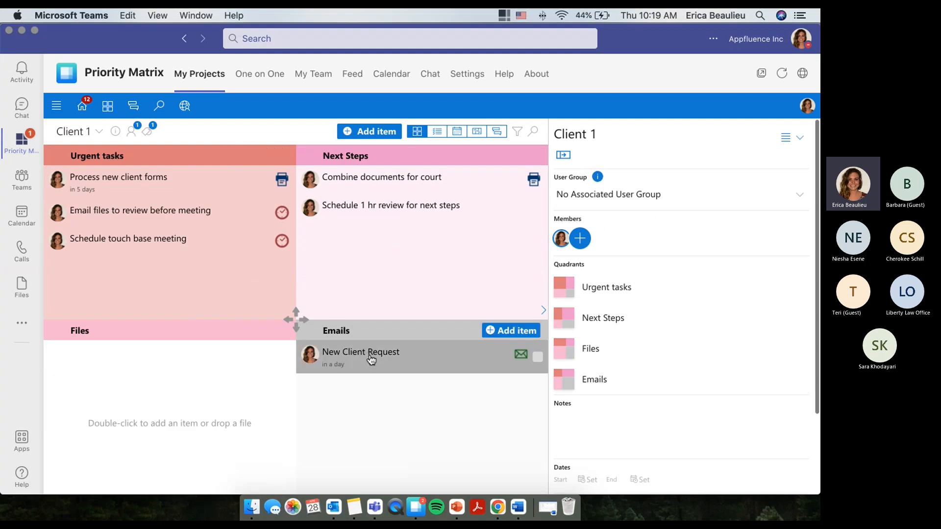
{"action": "left_click", "coordinate": [361, 357]}
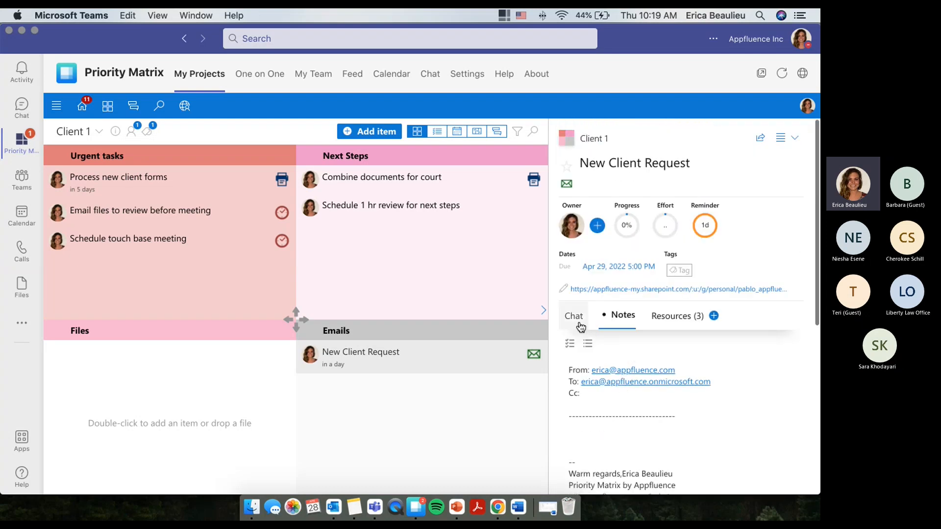
{"action": "left_click", "coordinate": [573, 315]}
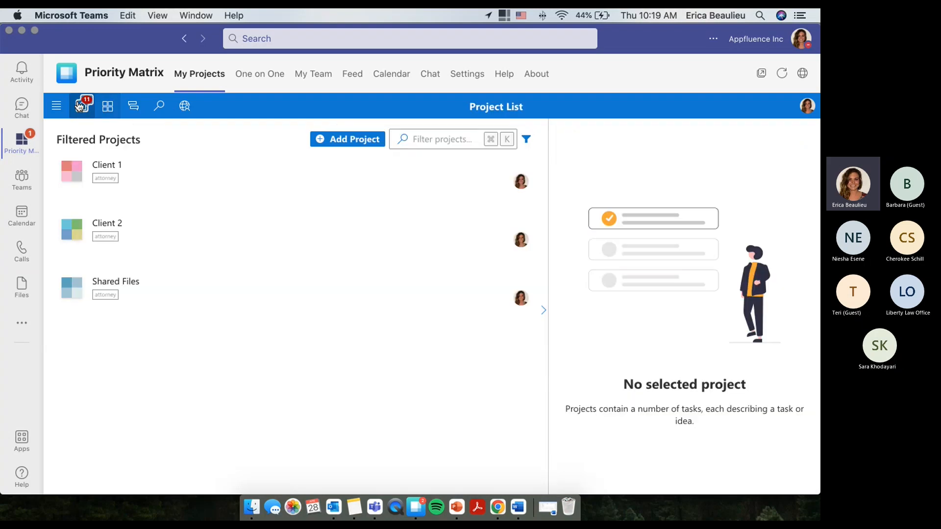
Step: Scroll through the Home agenda of items due today and tomorrow, then reopen Client 1
{"action": "left_click", "coordinate": [83, 106]}
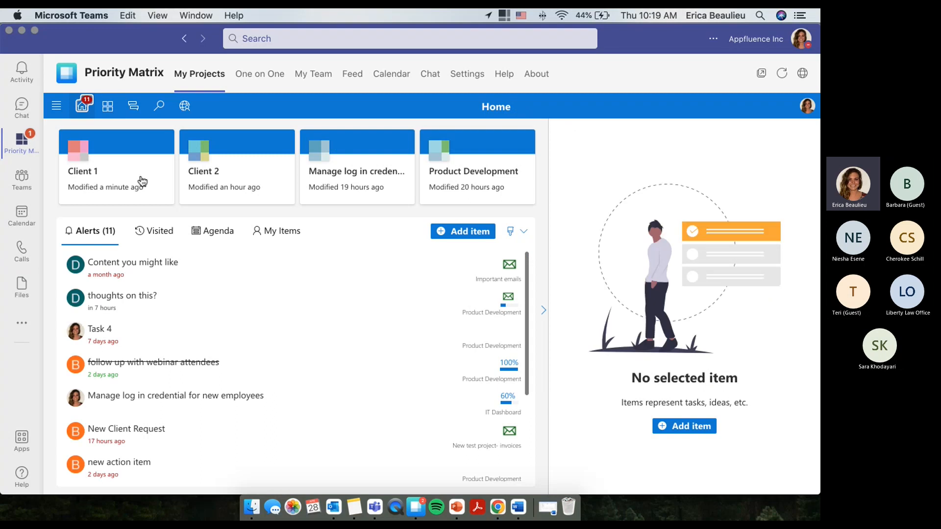
{"action": "left_click", "coordinate": [212, 230]}
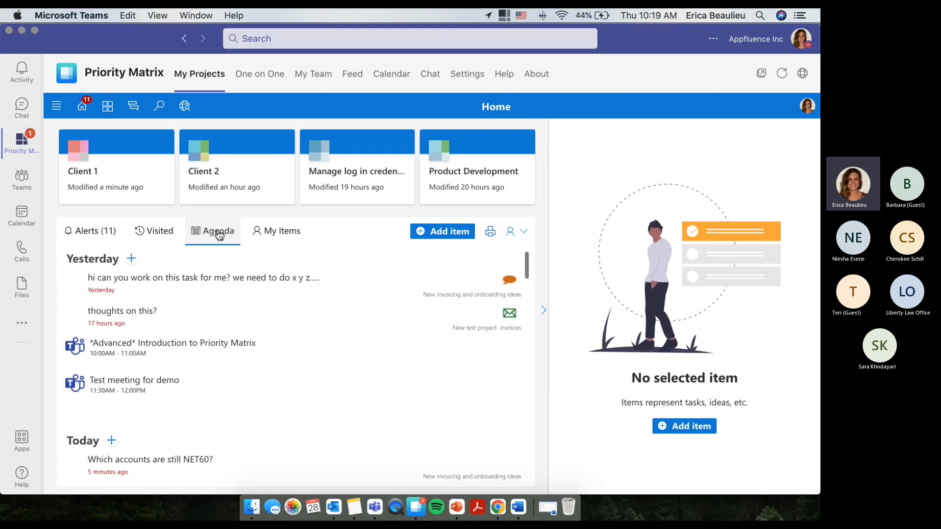
{"action": "scroll", "scroll_direction": "down", "scroll_amount": 3}
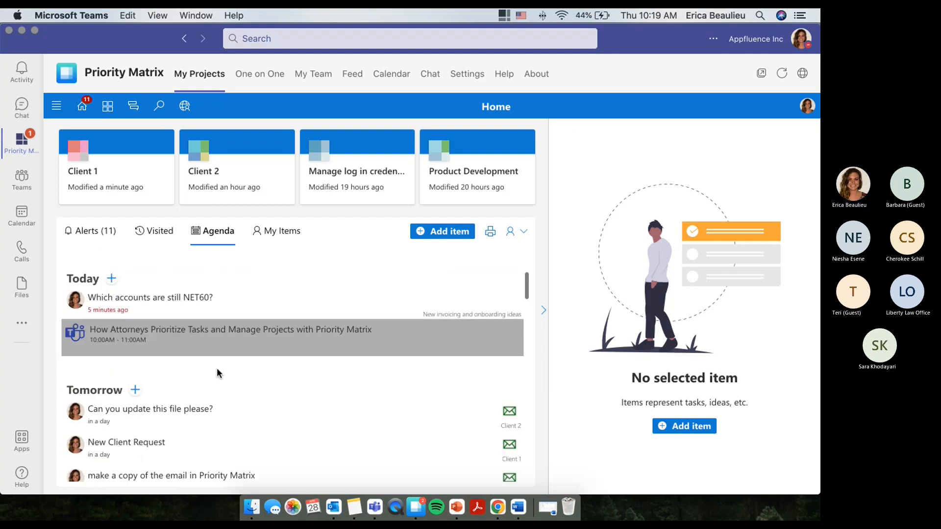
{"action": "scroll", "scroll_direction": "down", "scroll_amount": 3}
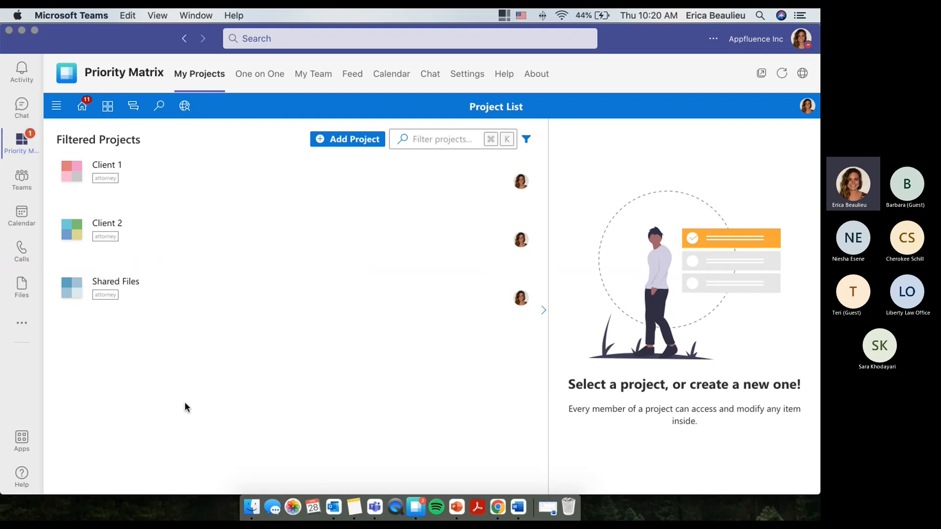
{"action": "mouse_move", "coordinate": [149, 266]}
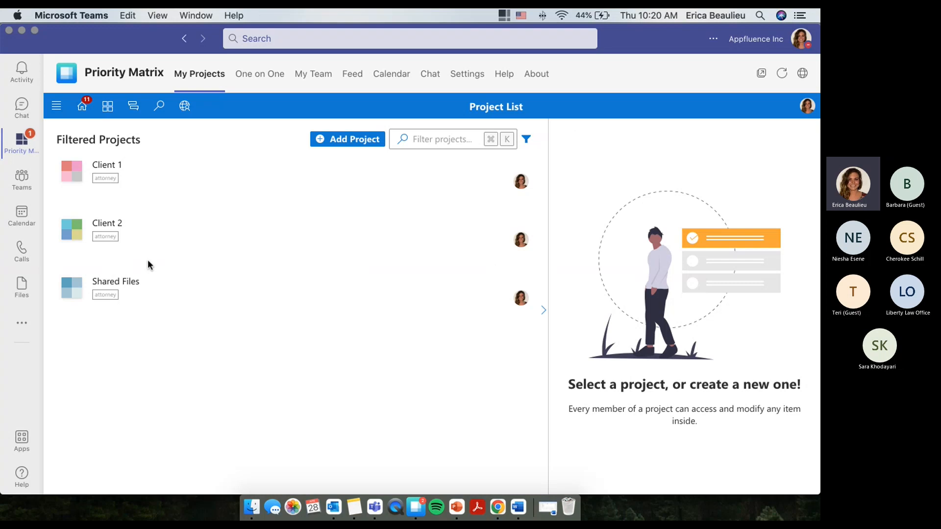
{"action": "left_click", "coordinate": [106, 171]}
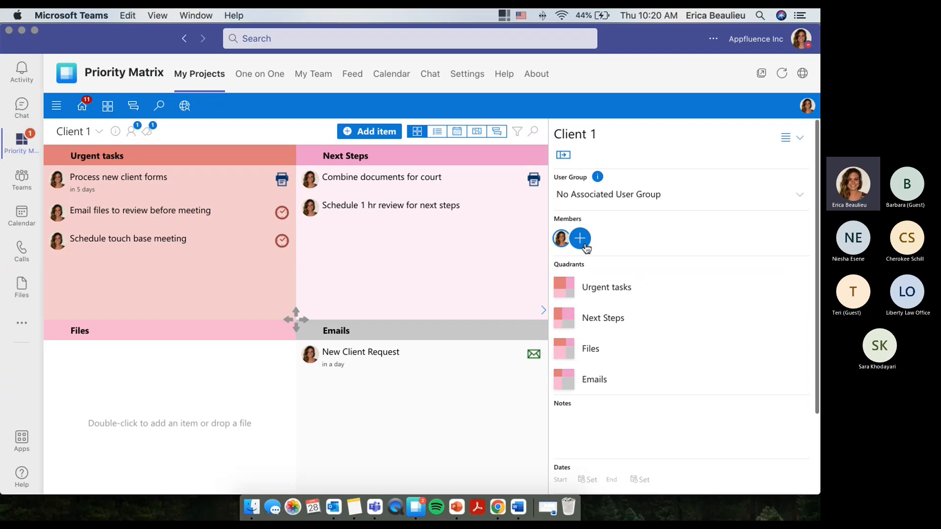
Step: Add a second teammate to Client 1's project members and close the members panel
{"action": "left_click", "coordinate": [579, 238]}
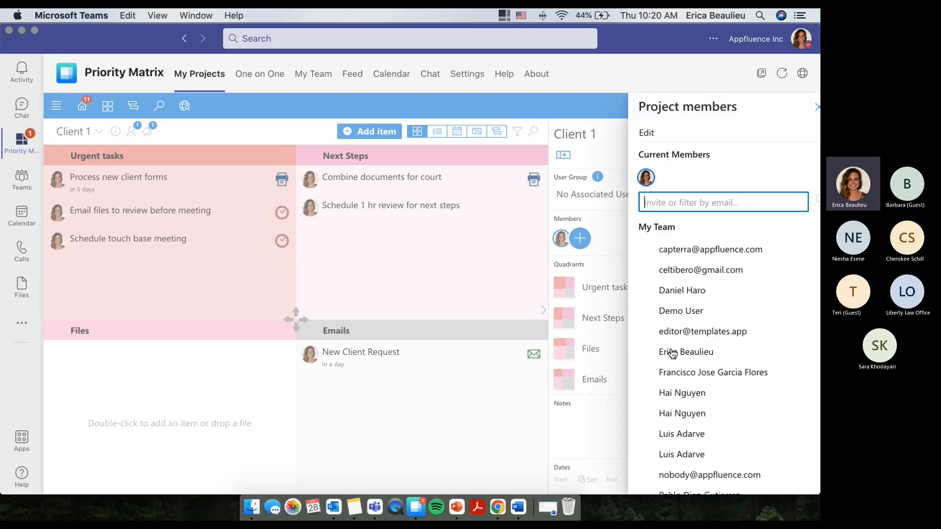
{"action": "scroll", "scroll_direction": "down", "scroll_amount": 3}
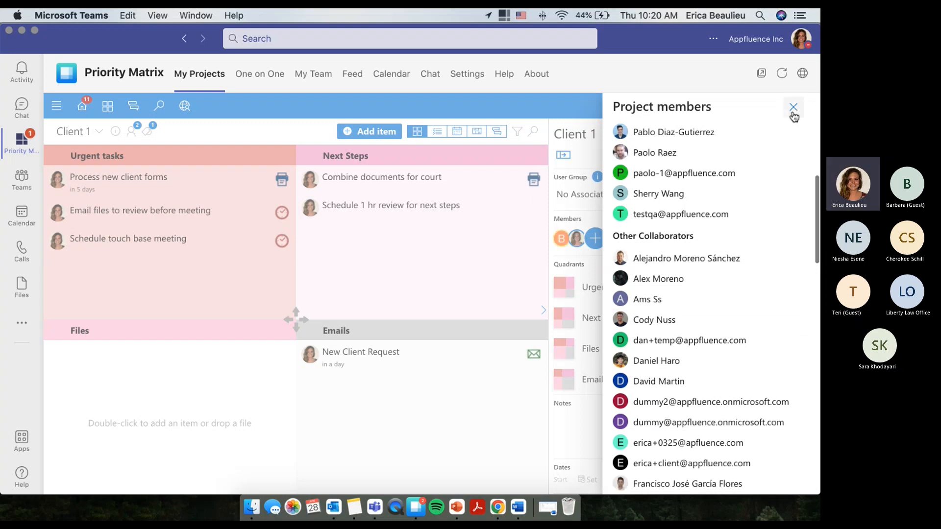
{"action": "left_click", "coordinate": [793, 106]}
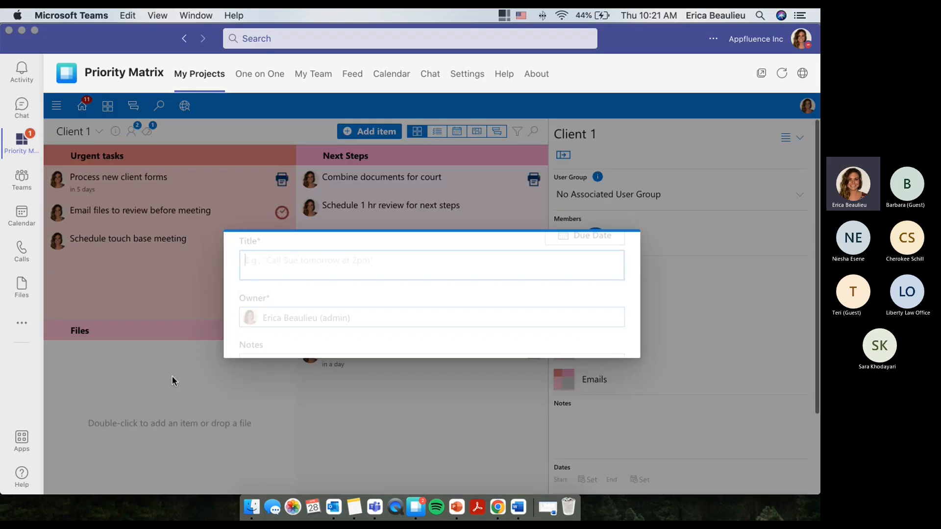
Step: Create the Files item 'New file we need to process' and click off it
{"action": "type", "text": "New file we nee"}
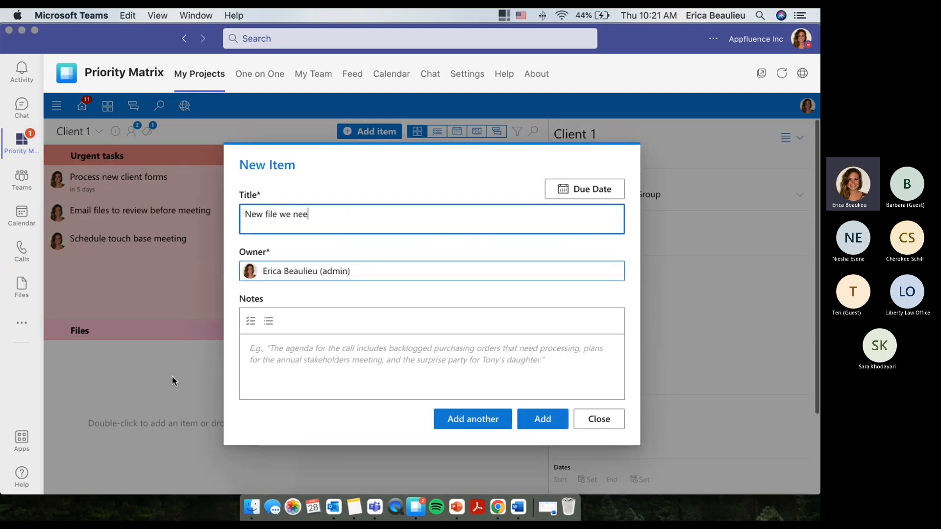
{"action": "type", "text": "d t process"}
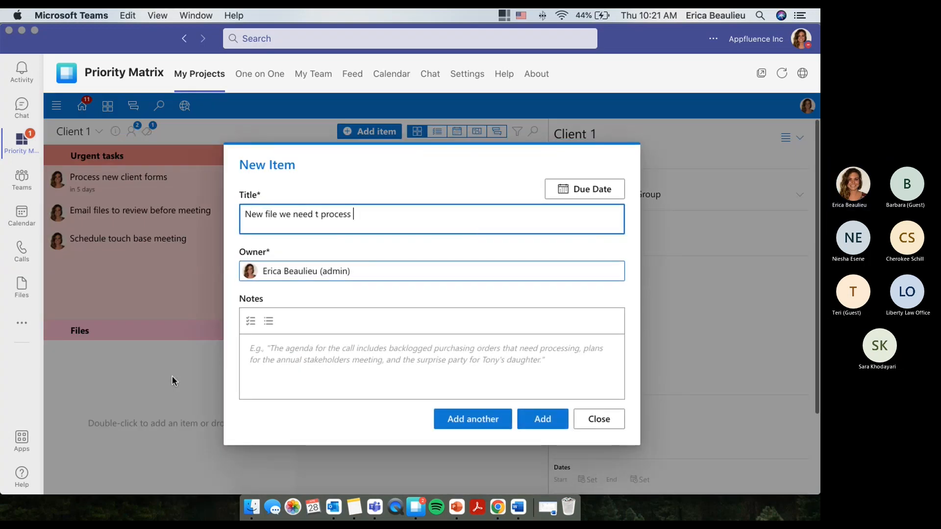
{"action": "key", "text": "Backspace"}
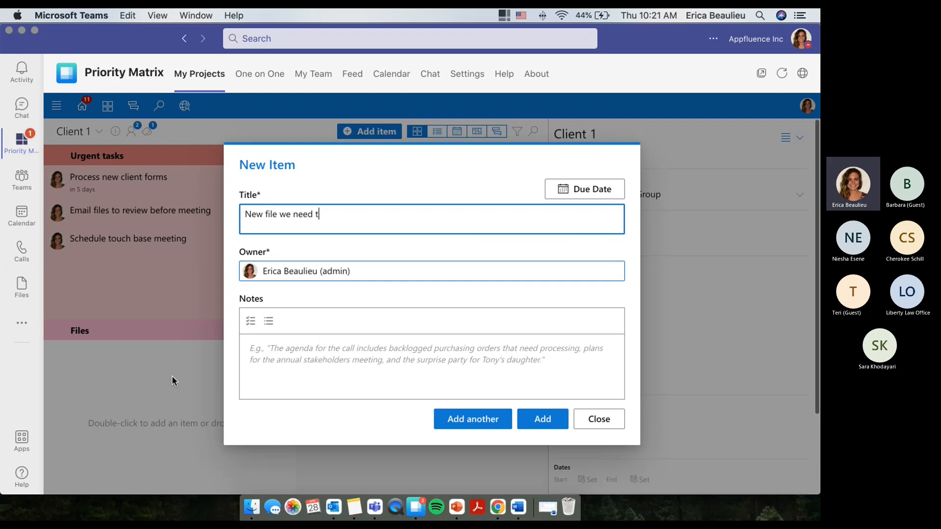
{"action": "type", "text": "o process"}
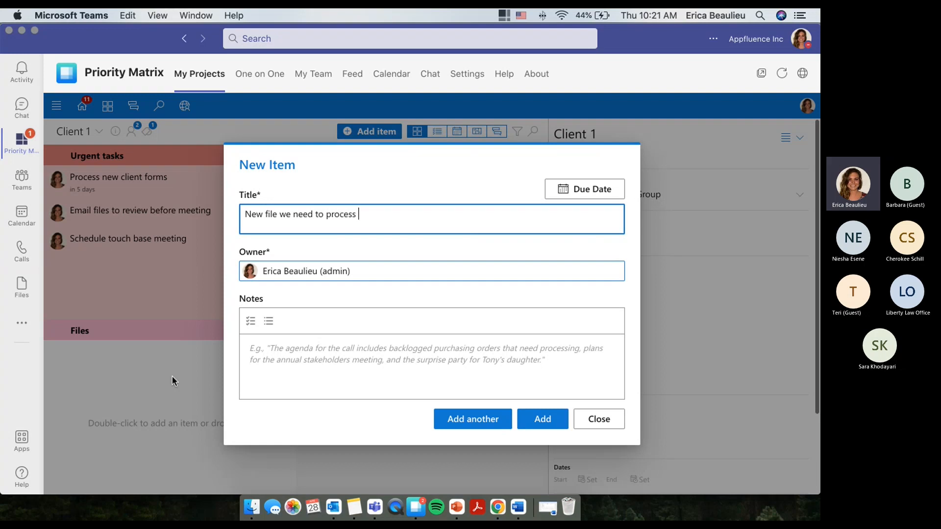
{"action": "left_click", "coordinate": [541, 419]}
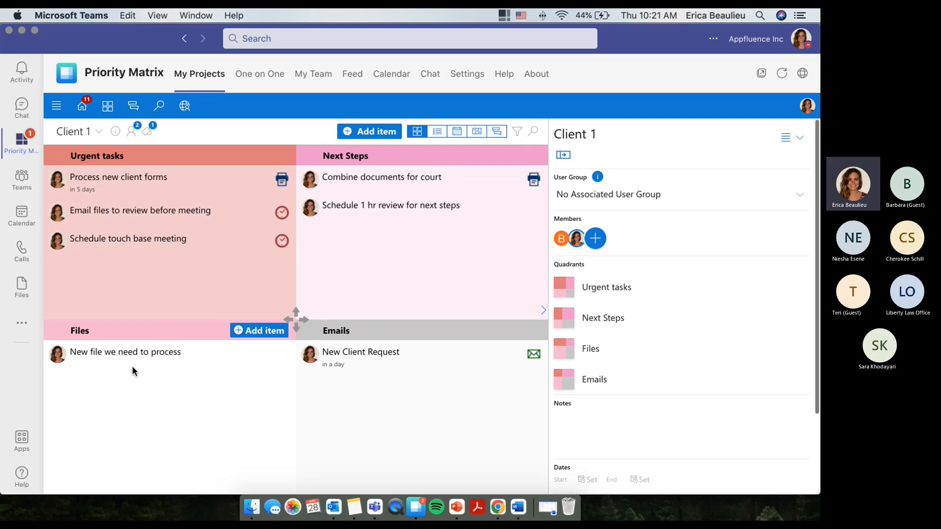
Step: Send 'hey bella can you handle this task for me by' Monday in the item's chat
{"action": "left_click", "coordinate": [125, 351]}
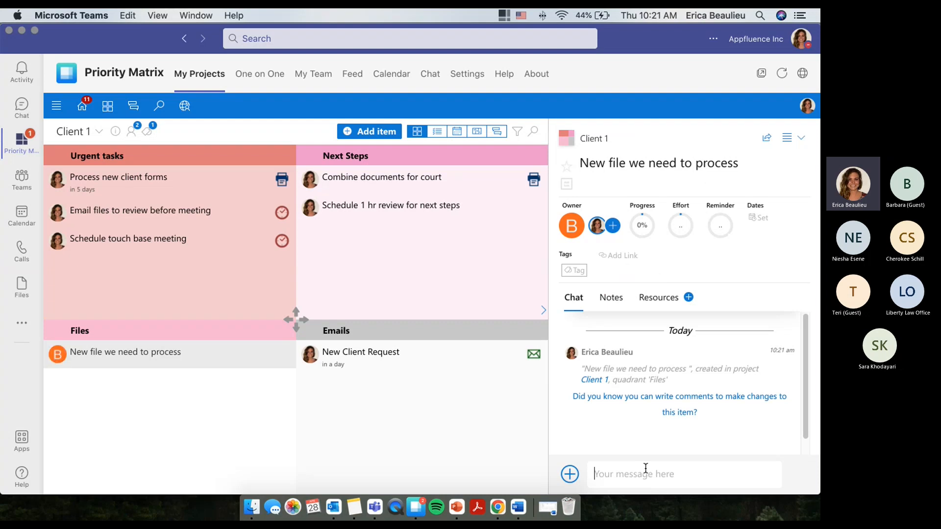
{"action": "type", "text": "hey bella can you"}
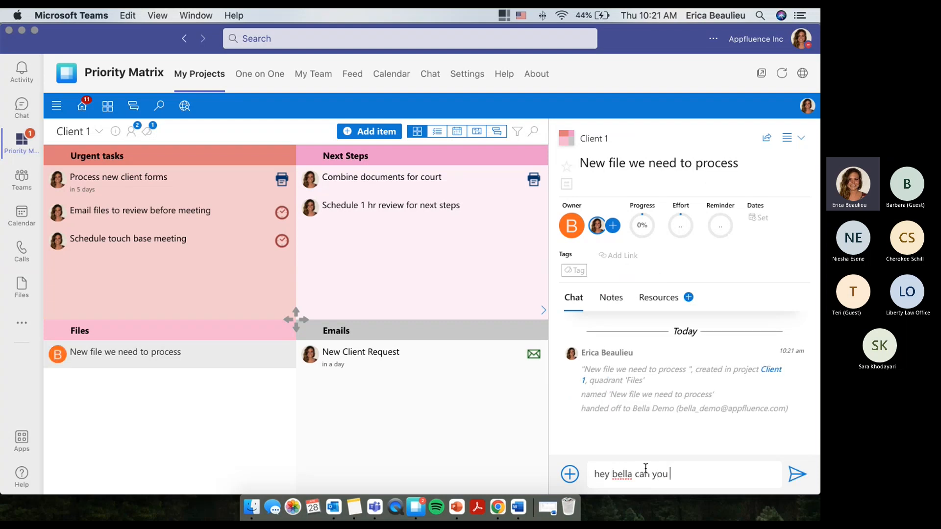
{"action": "type", "text": "handle this task for me by"}
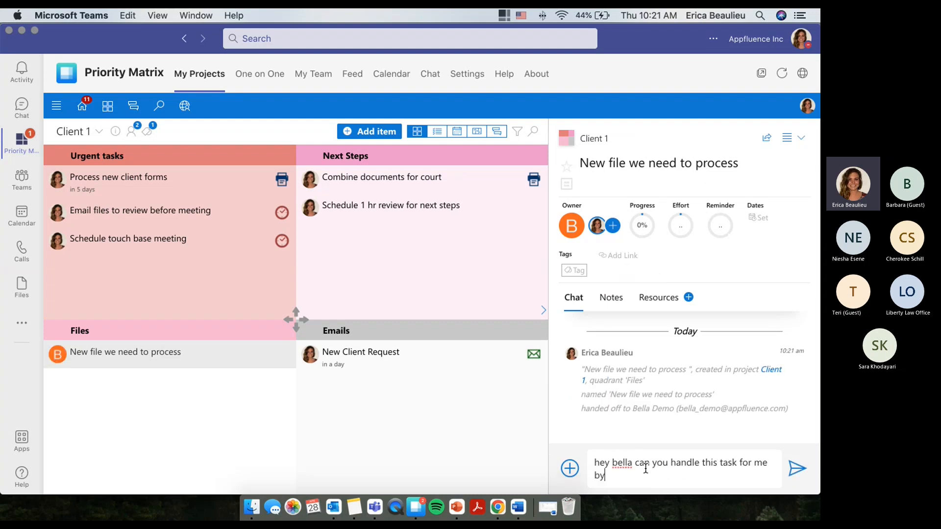
{"action": "left_click", "coordinate": [797, 469]}
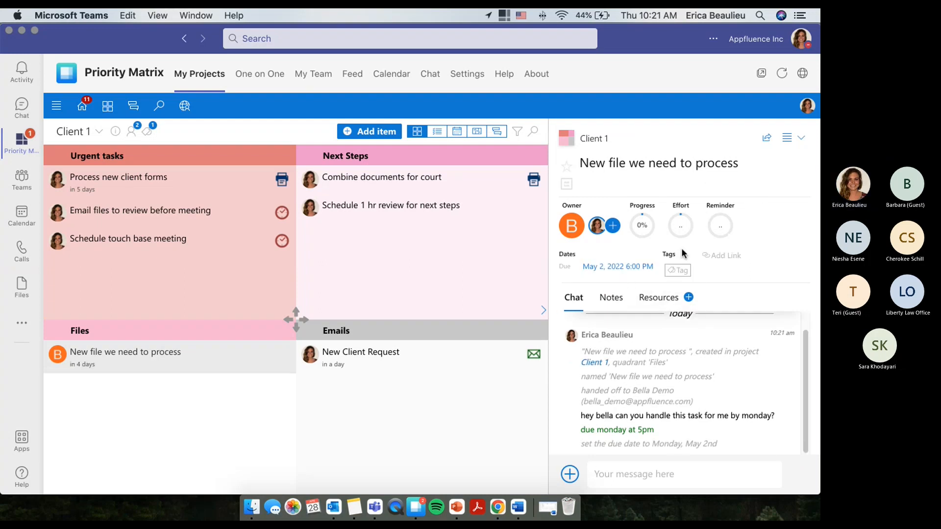
Step: Add a task 1, task 2 checklist in Notes and post a comment pointing to it
{"action": "left_click", "coordinate": [610, 297]}
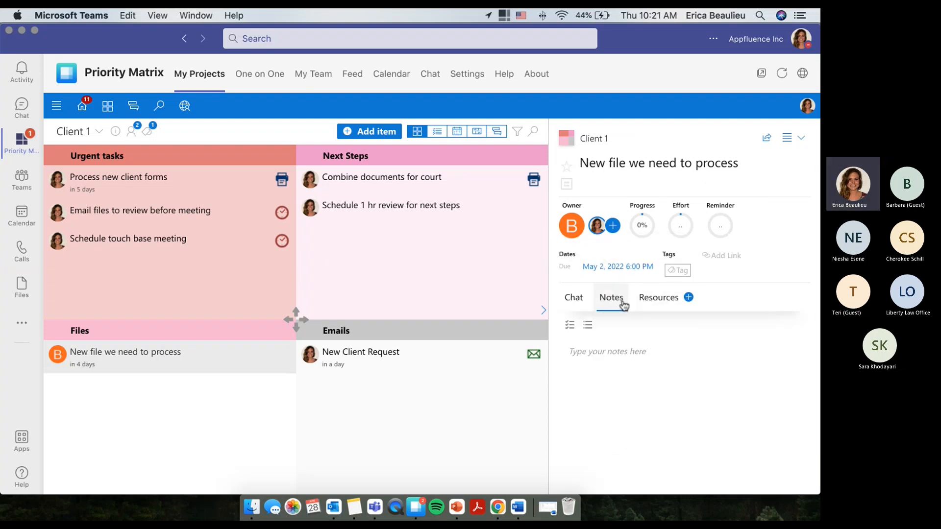
{"action": "left_click", "coordinate": [568, 325]}
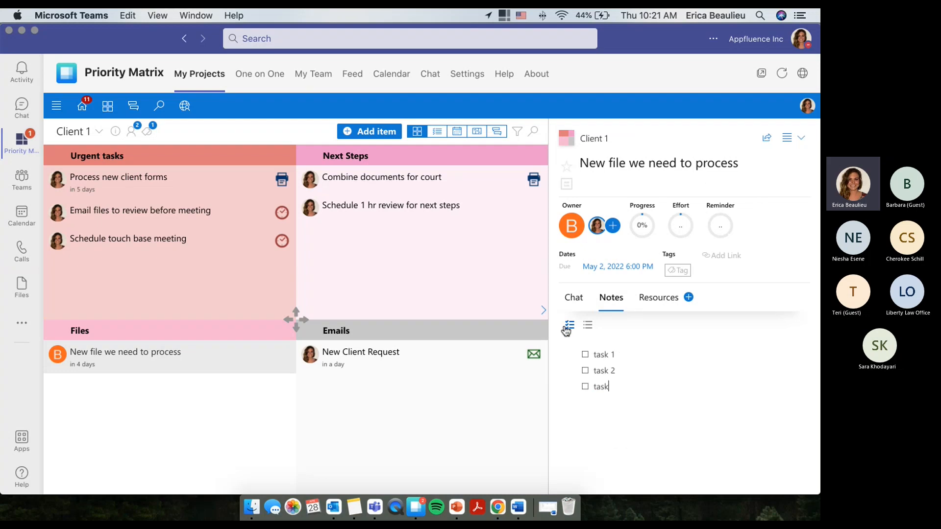
{"action": "left_click", "coordinate": [572, 297]}
{"action": "type", "text": "see notes for more info on processing this file"}
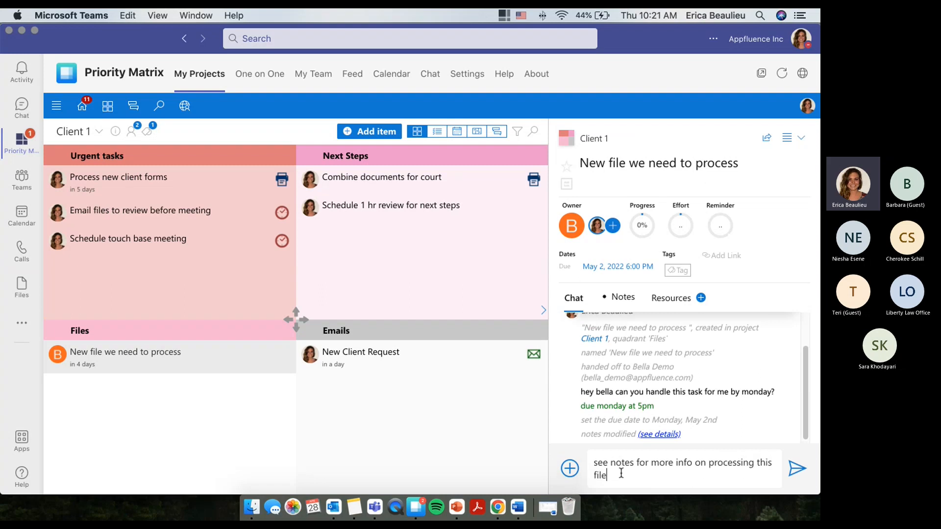
{"action": "left_click", "coordinate": [797, 468]}
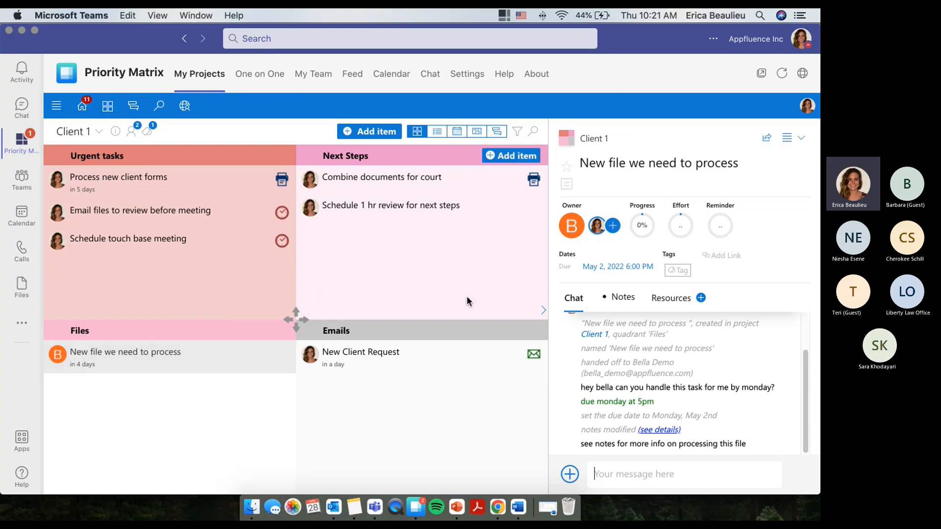
Step: Return to the Home page and open an item from the Alerts list
{"action": "left_click", "coordinate": [82, 106]}
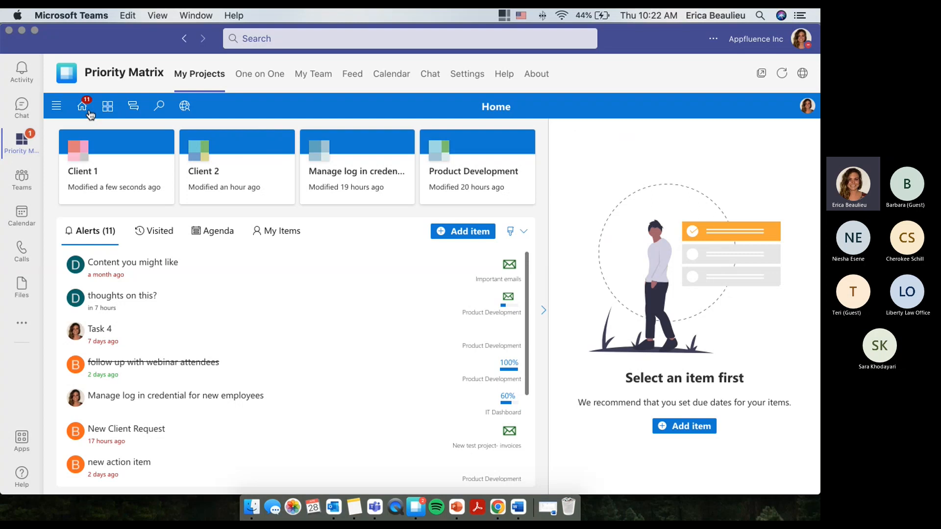
{"action": "mouse_move", "coordinate": [99, 268]}
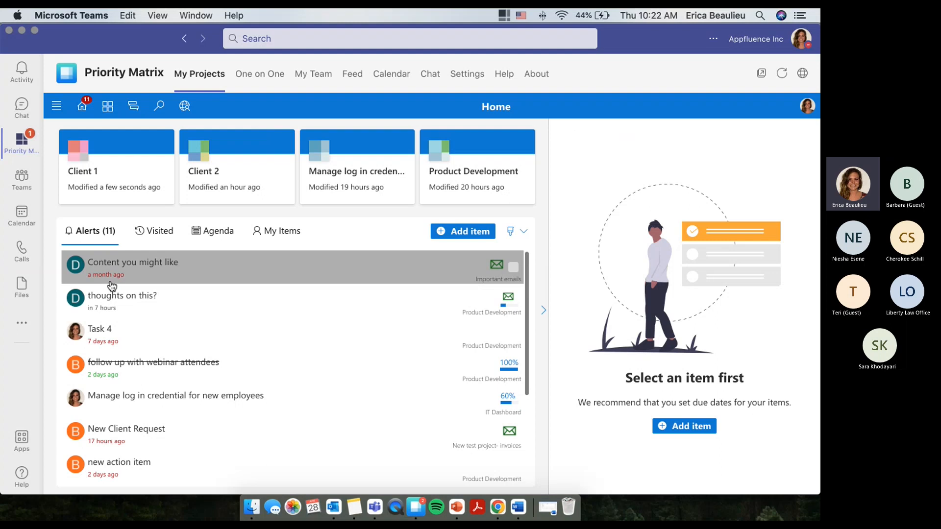
{"action": "left_click", "coordinate": [133, 262]}
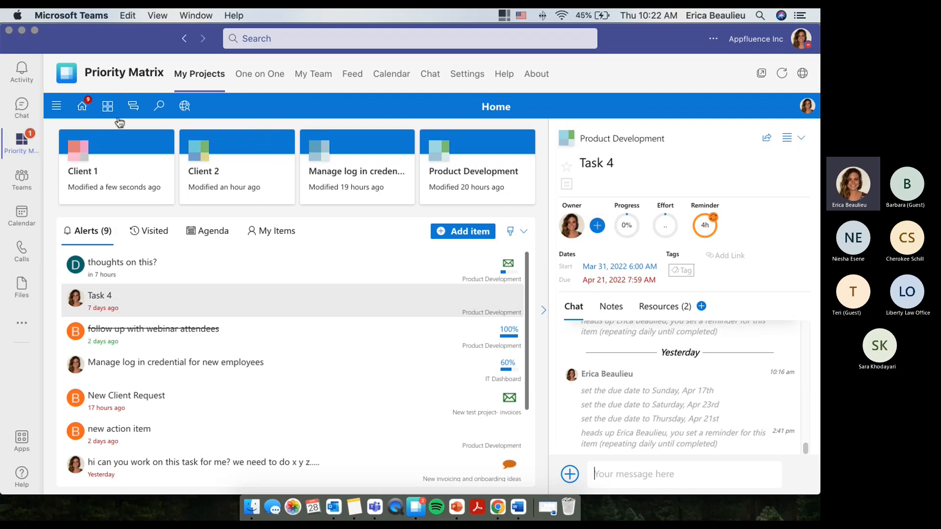
{"action": "mouse_move", "coordinate": [107, 107]}
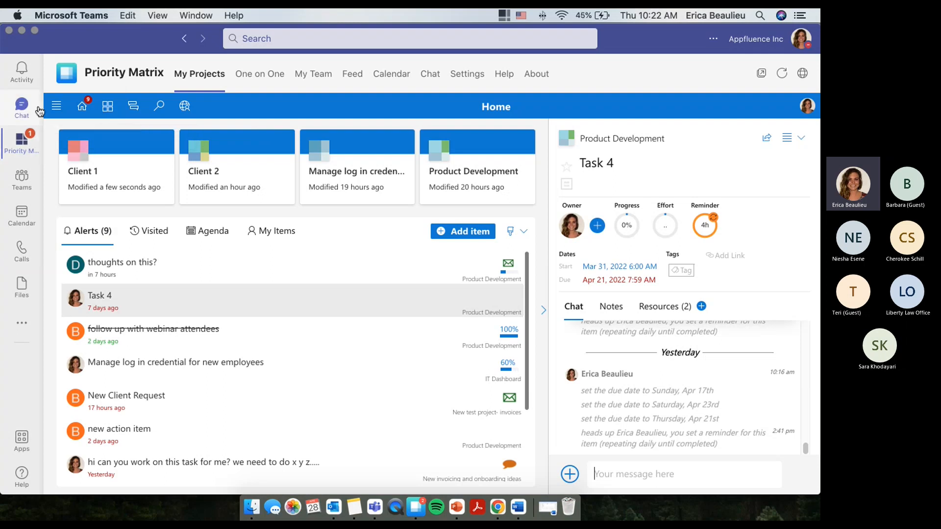
{"action": "mouse_move", "coordinate": [108, 107]}
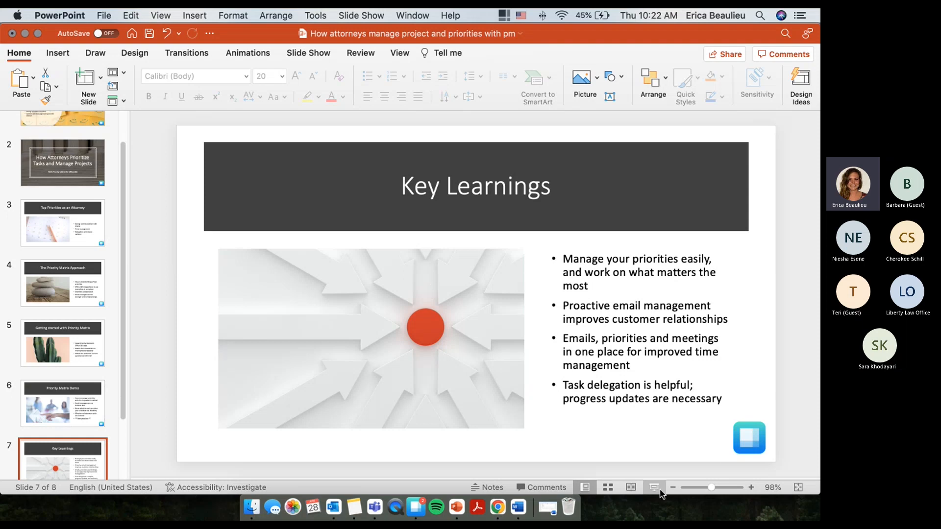
Step: Start the slide show from the Key Learnings slide
{"action": "left_click", "coordinate": [653, 487]}
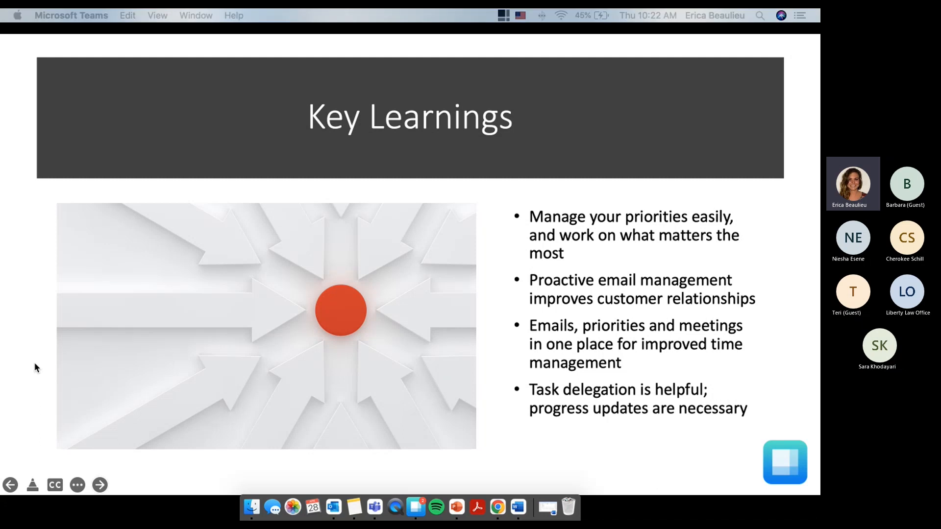
{"action": "mouse_move", "coordinate": [591, 232]}
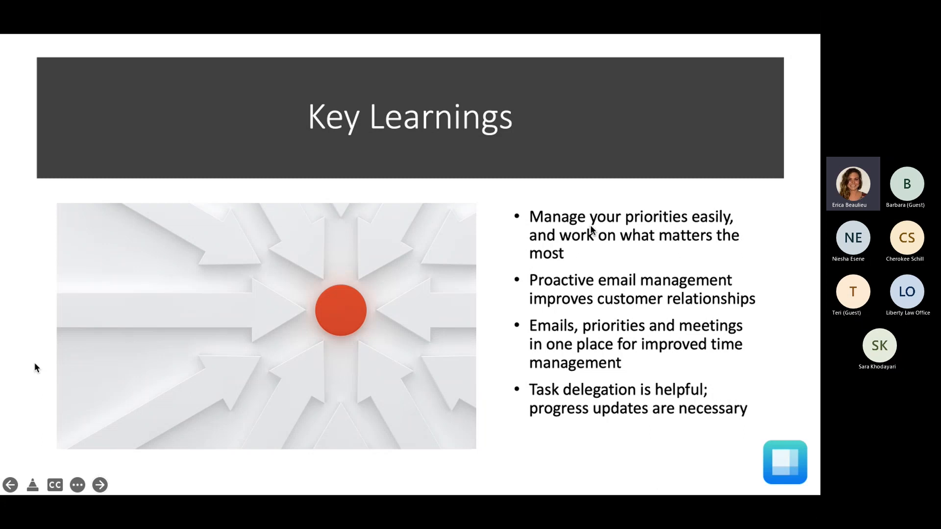
Step: Advance the slide show to the Next Steps slide
{"action": "left_click", "coordinate": [100, 485]}
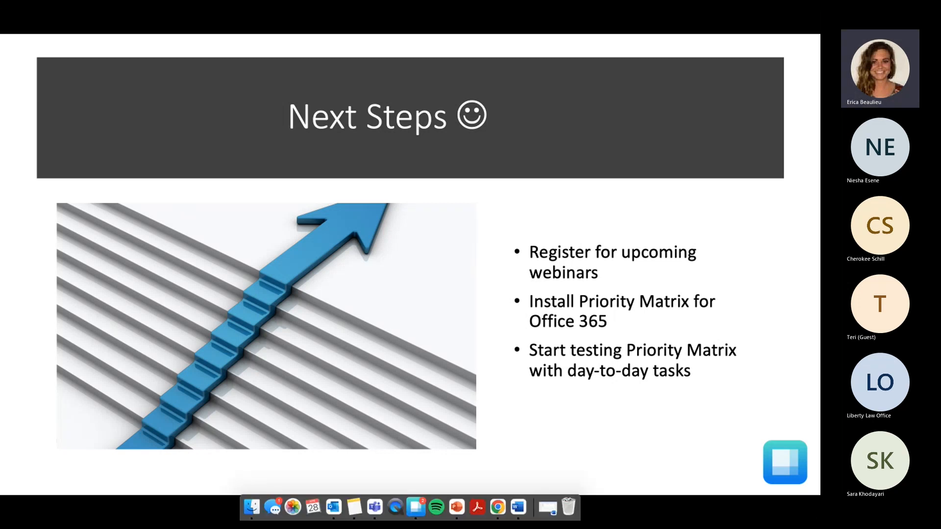